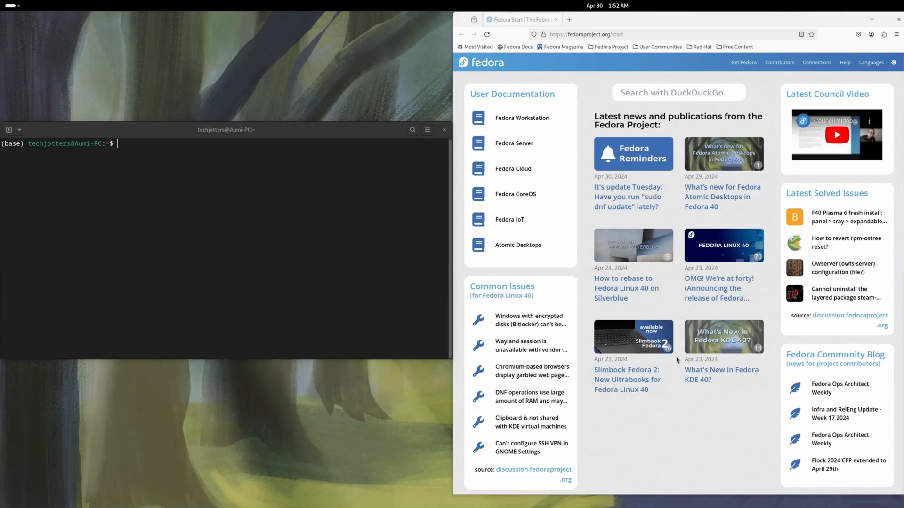
mouse_move(653, 435)
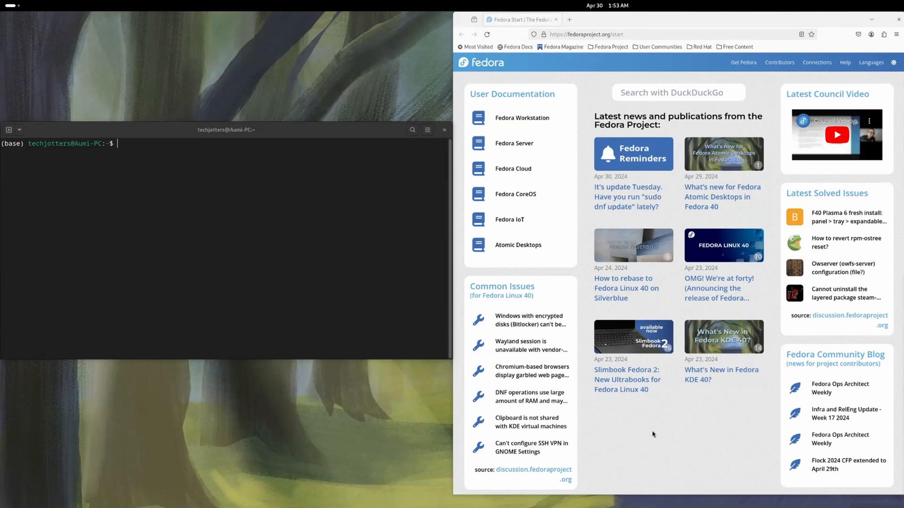
mouse_move(617, 426)
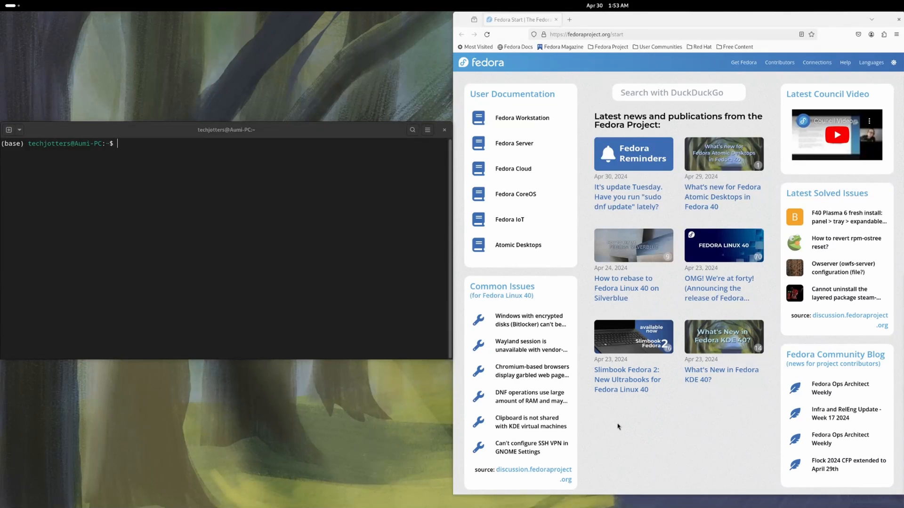
mouse_move(394, 277)
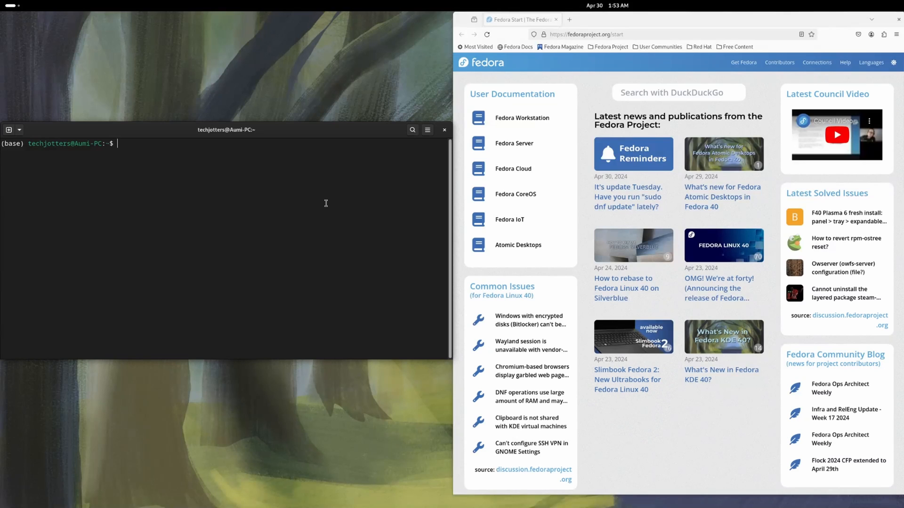
Cycle through old shell history commands in the terminal and clear the prompt without running any.
type("cd Stable-diffusion/")
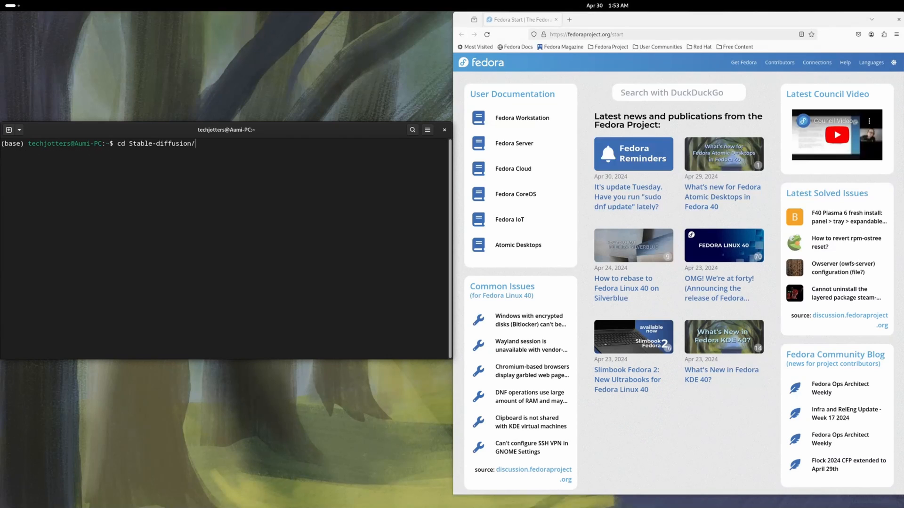
type("nano launch.sh")
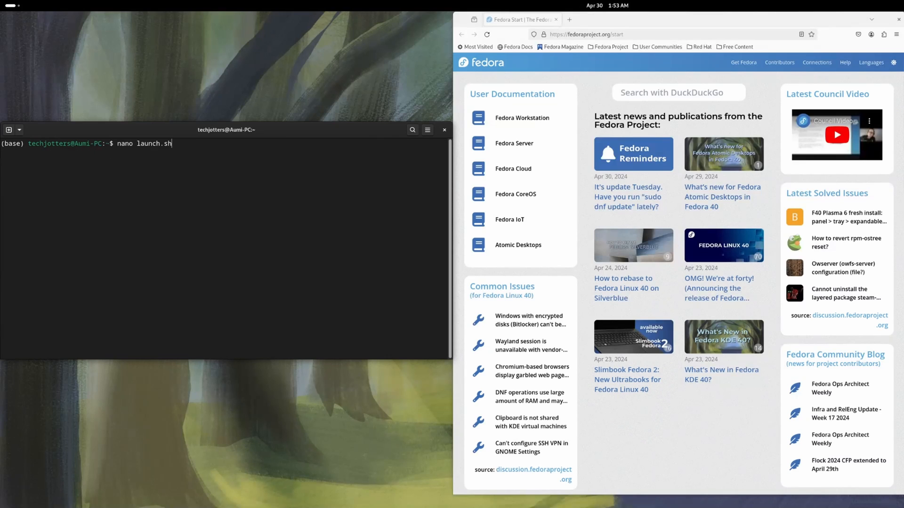
type("cd stable-diffusion-webui-forge/")
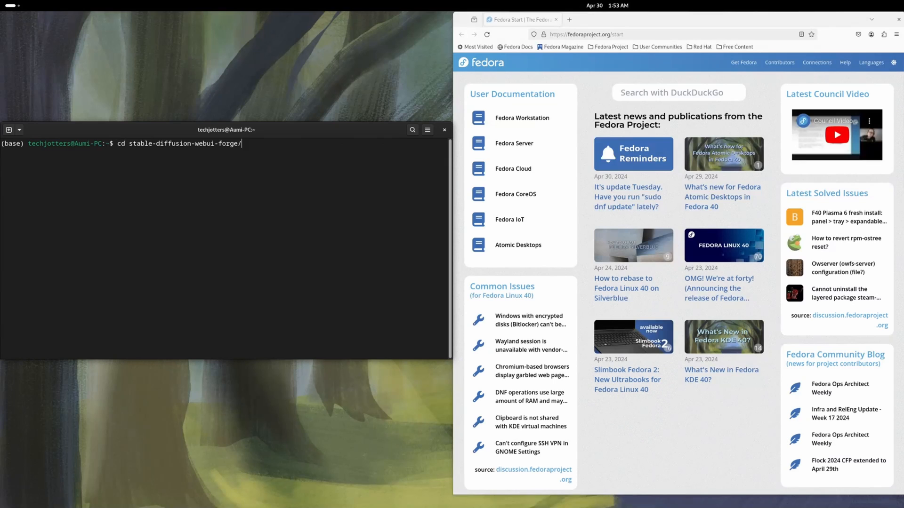
type("git clone https://github.com/lllyasviel/stable-diffusion-webui-forge.git")
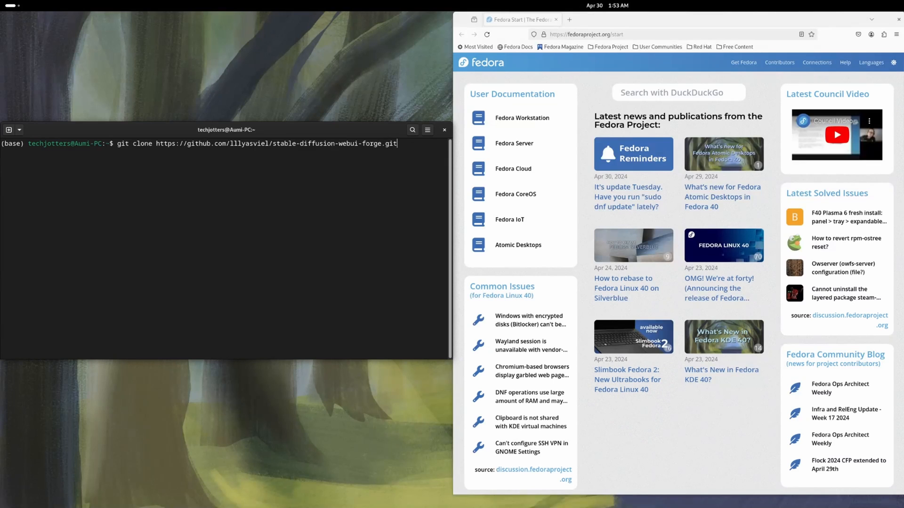
type("sudo reboot")
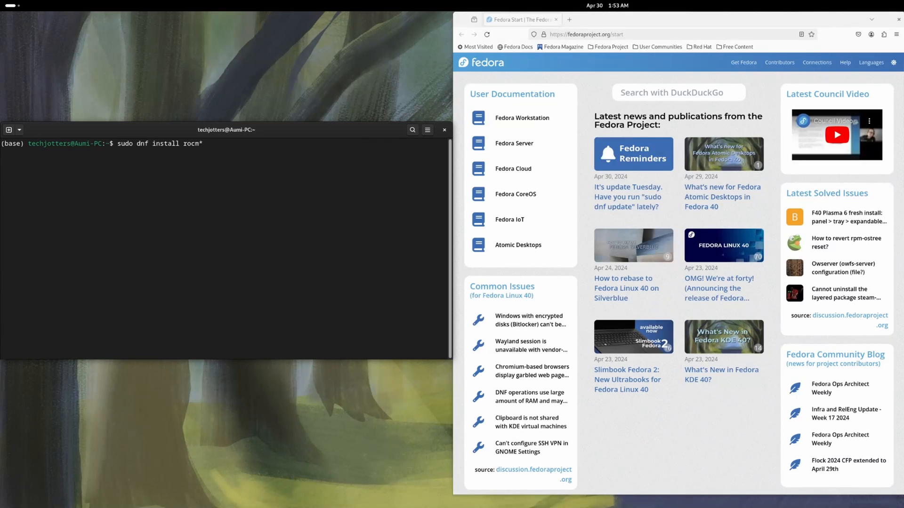
mouse_move(152, 156)
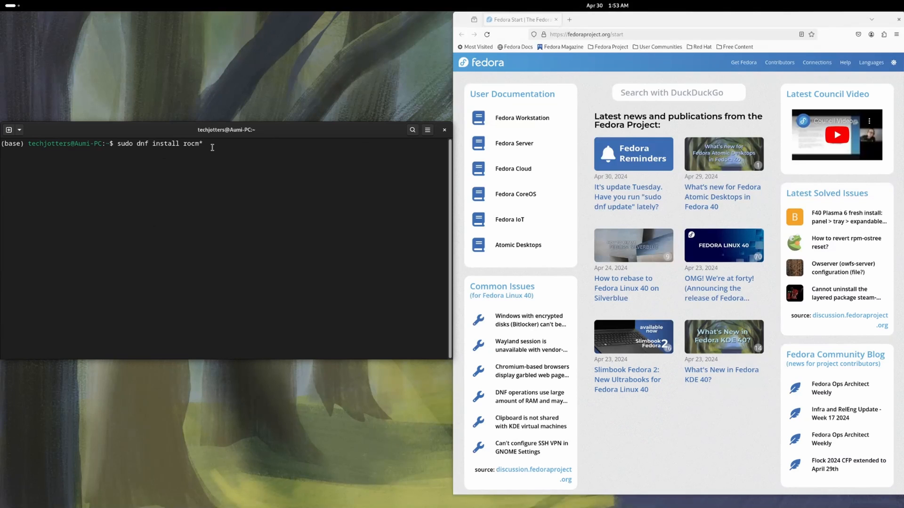
type("sudo usermod -a -G render,video $LOGNAME")
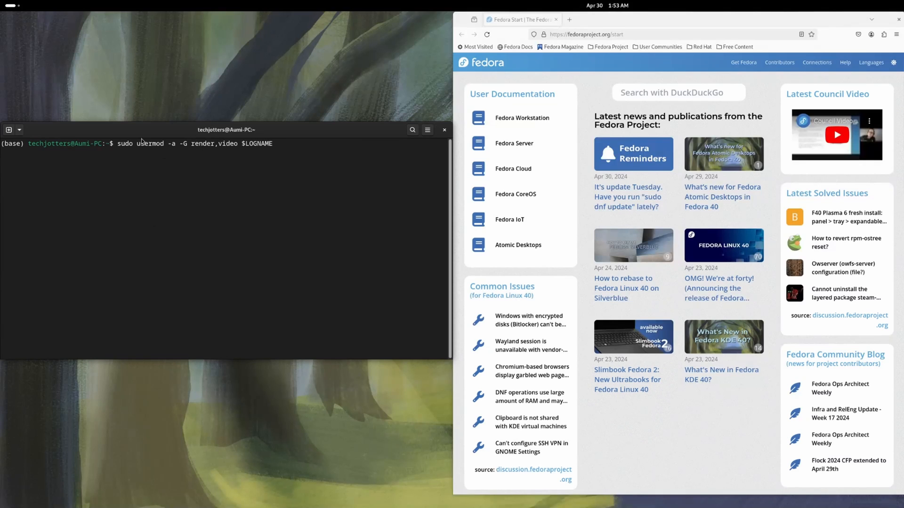
mouse_move(264, 171)
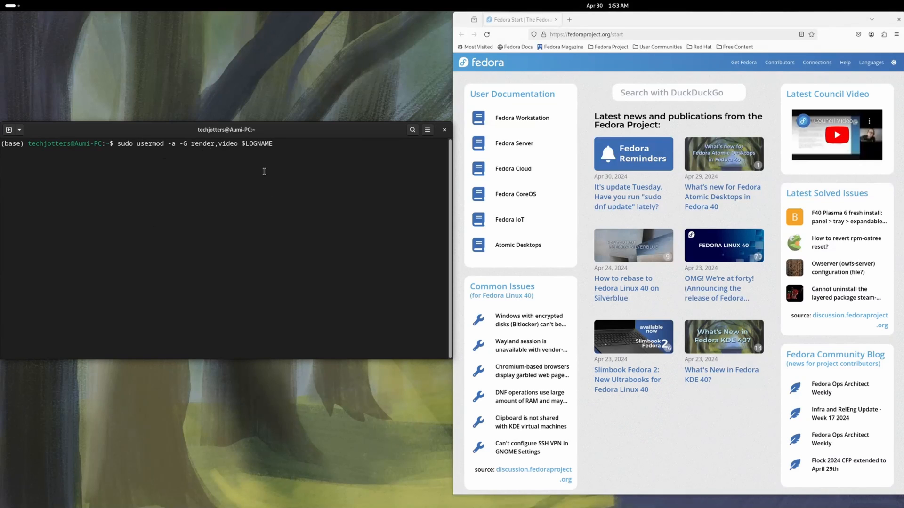
key("BackSpace")
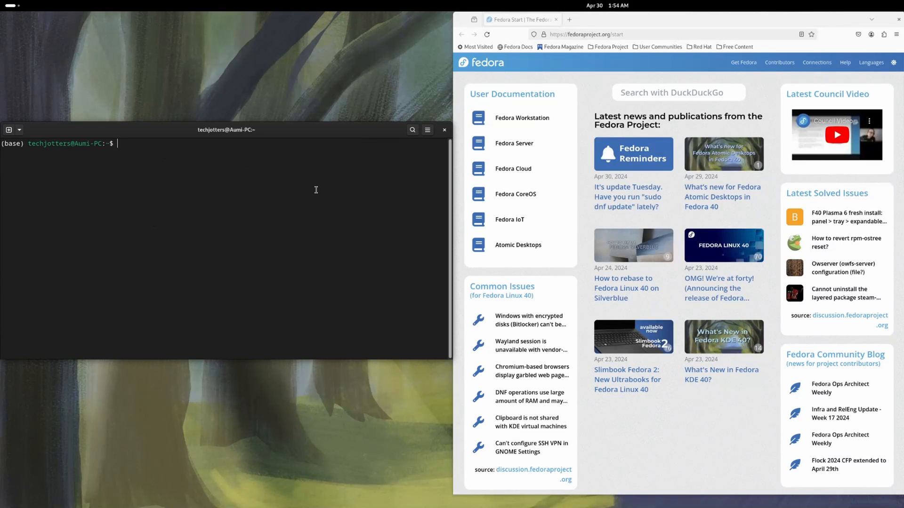
mouse_move(649, 206)
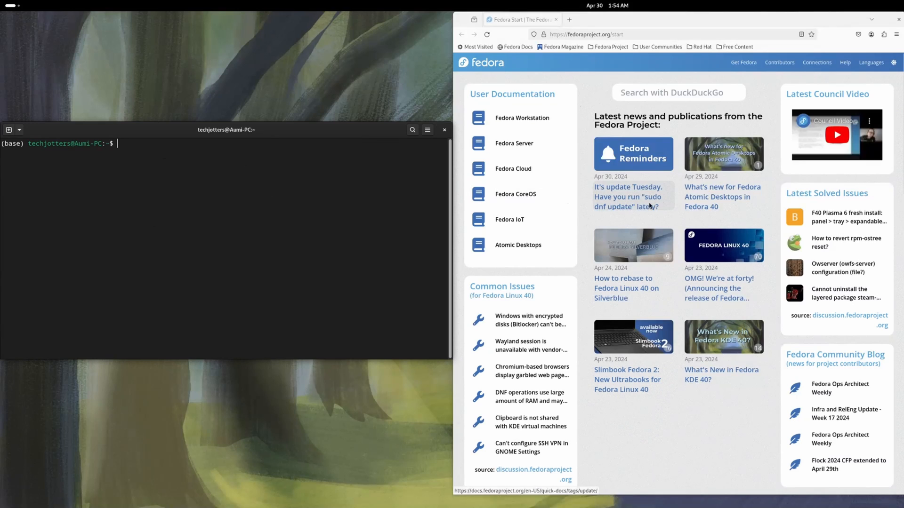
mouse_move(569, 19)
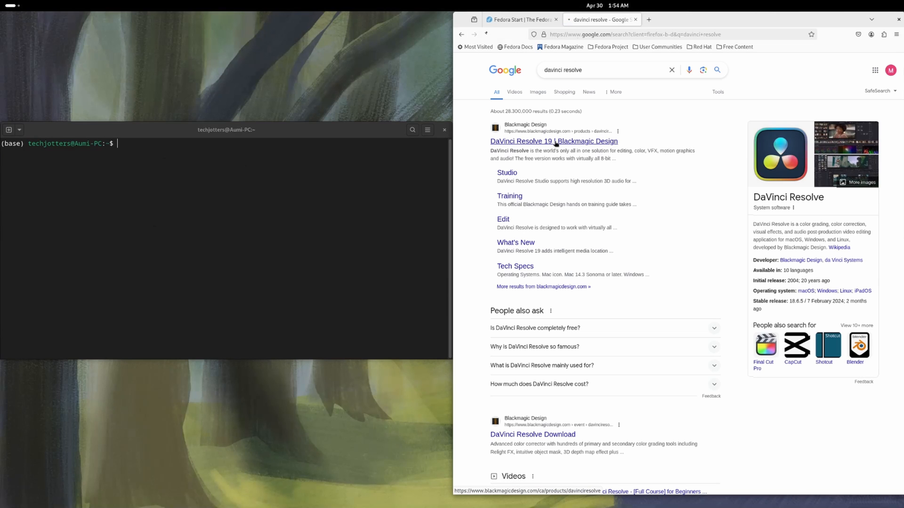
From the Google result, reach the DaVinci Resolve 19 page and its Free Download choices.
left_click(552, 141)
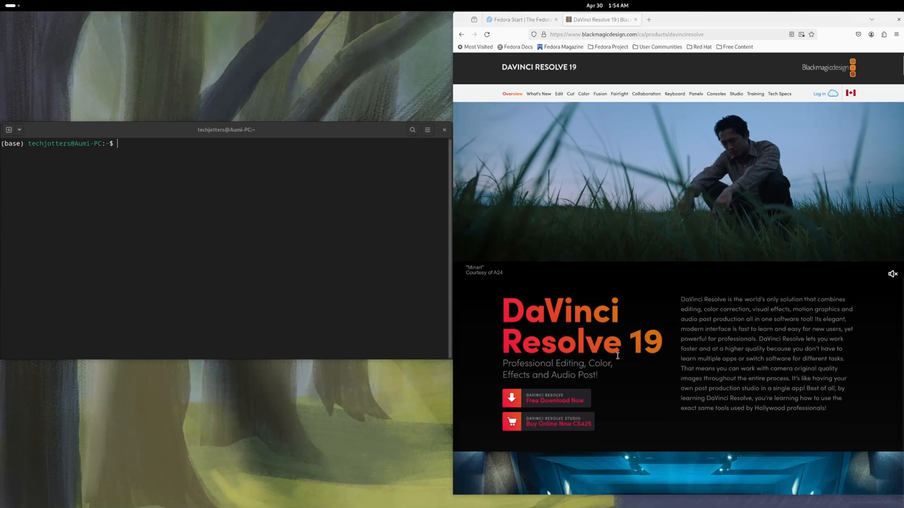
left_click(555, 400)
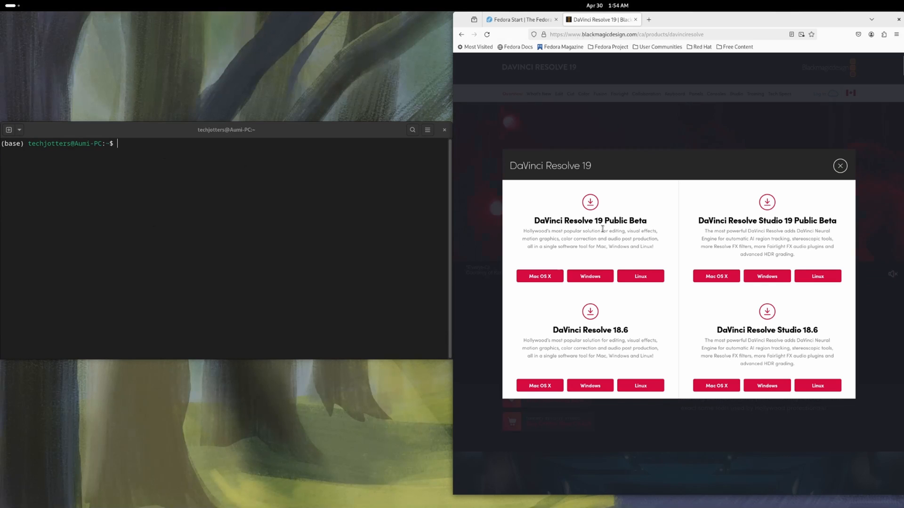
mouse_move(641, 266)
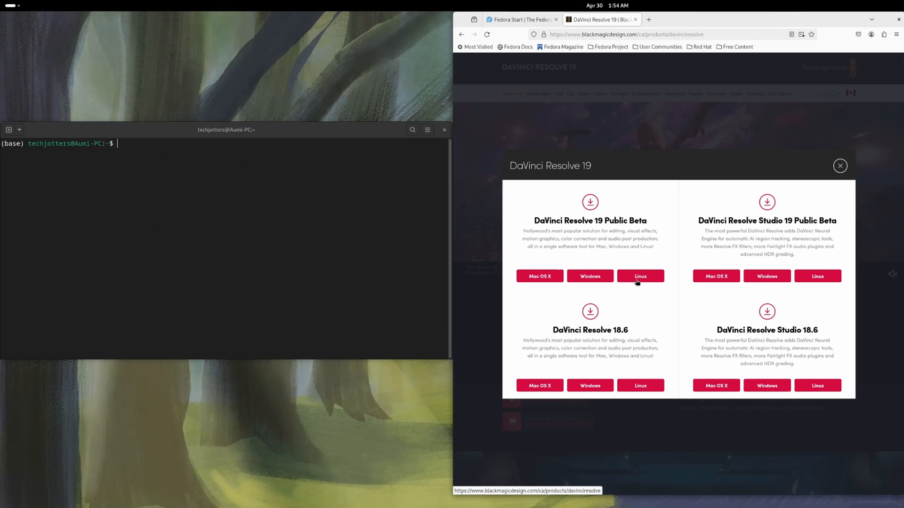
Choose the Linux Resolve 19 Public Beta download and fill name, email and phone in the registration form.
left_click(640, 275)
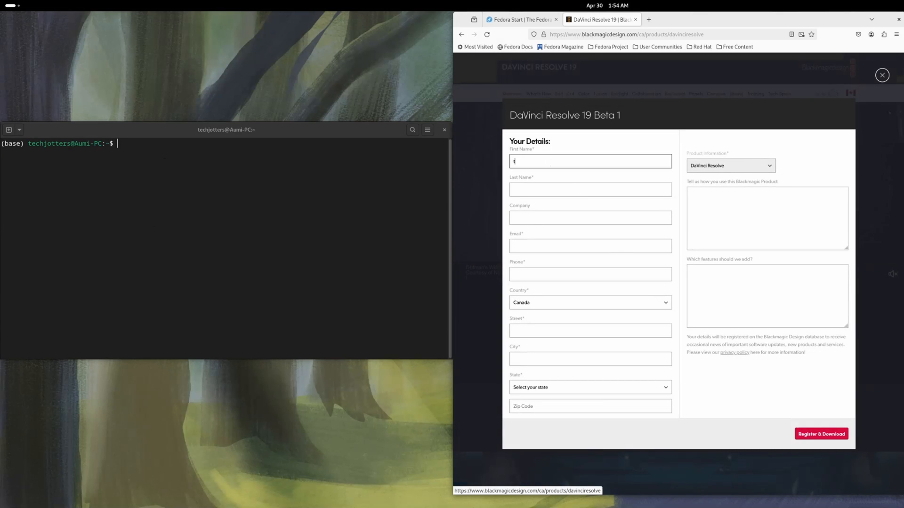
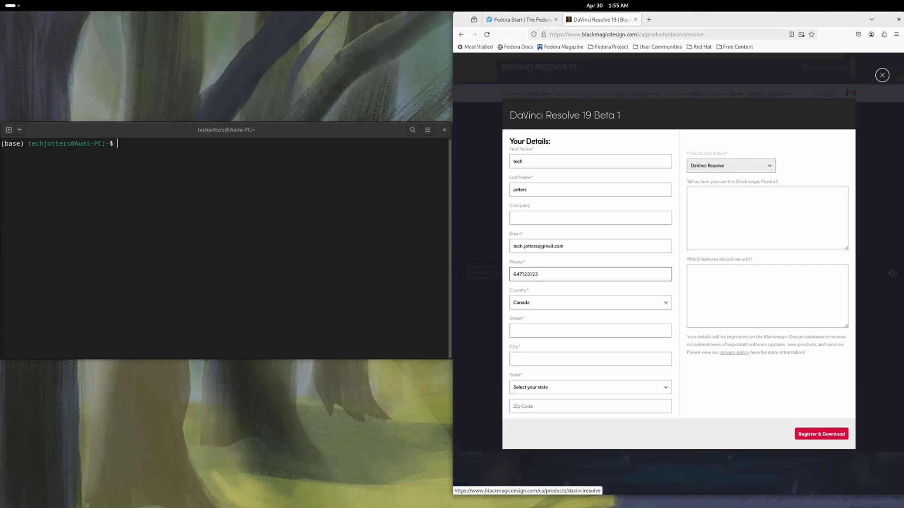
Enter a Scarborough street address in Toronto with Ontario as the state, ready for the zip code.
left_click(590, 331)
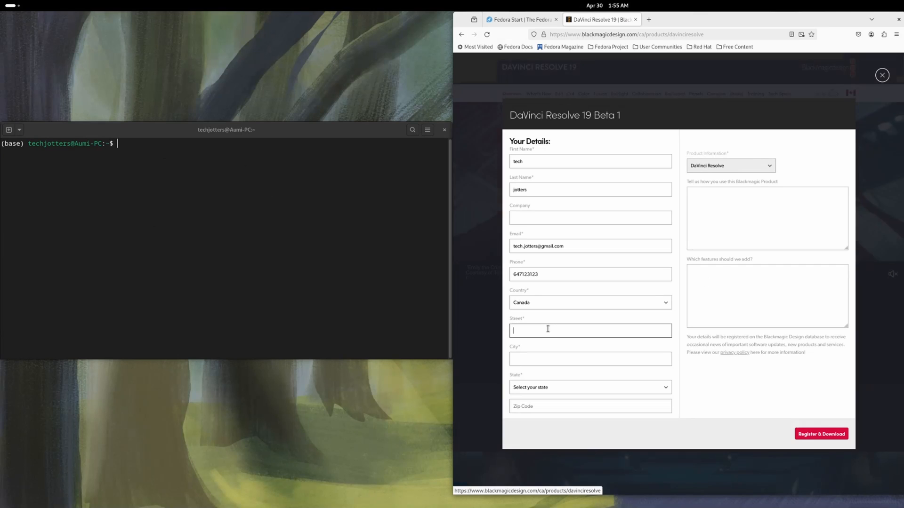
type("Scarborough")
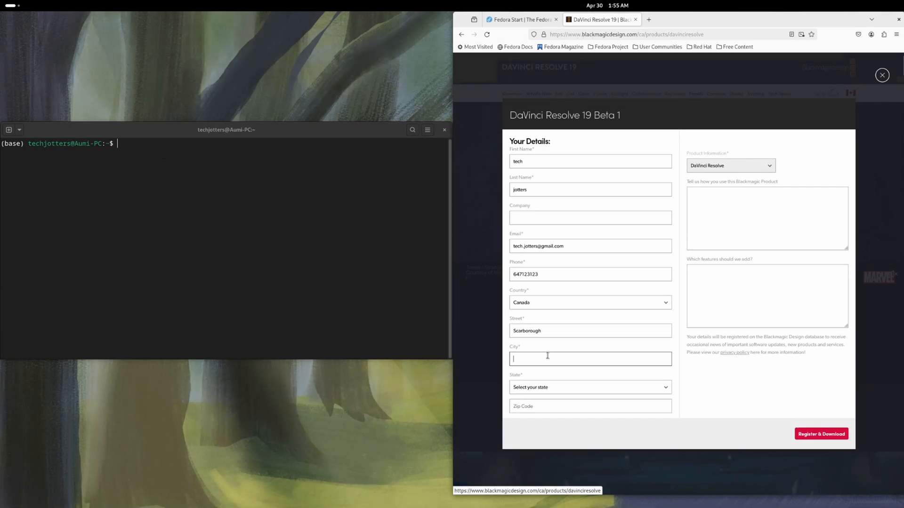
type("Toront")
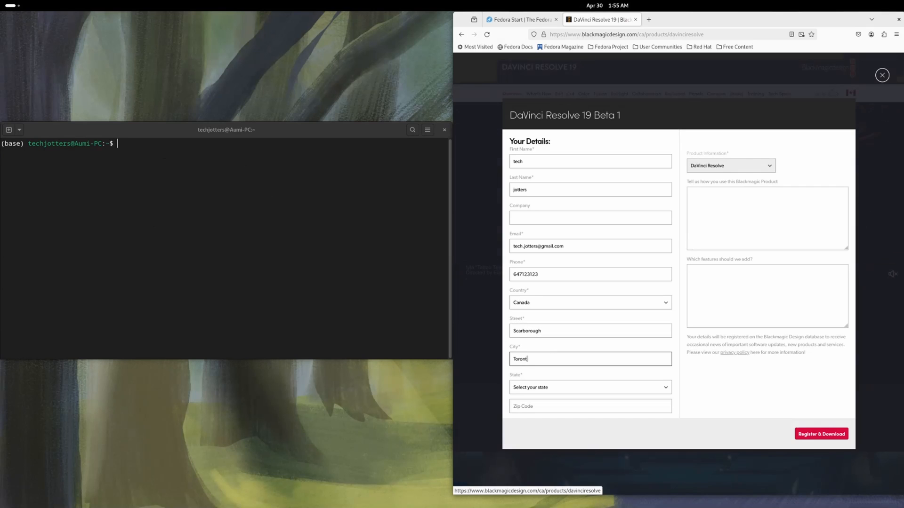
left_click(589, 387)
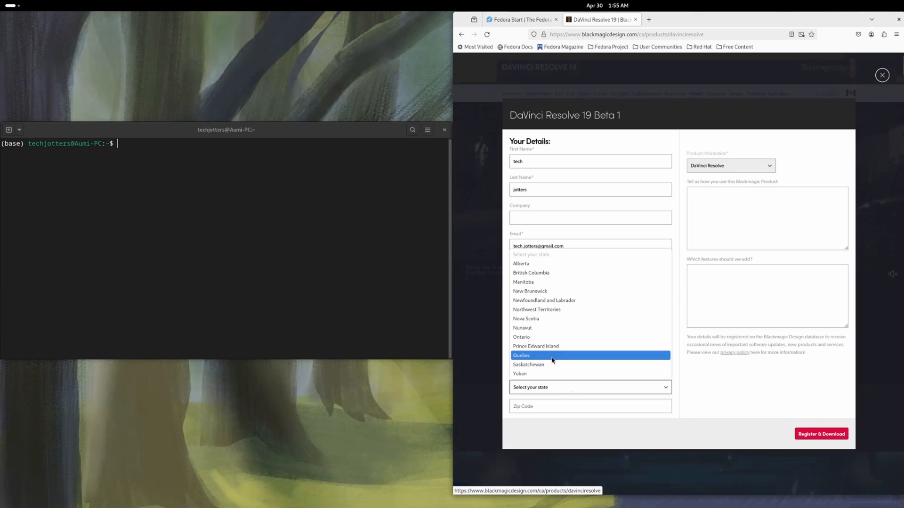
left_click(520, 337)
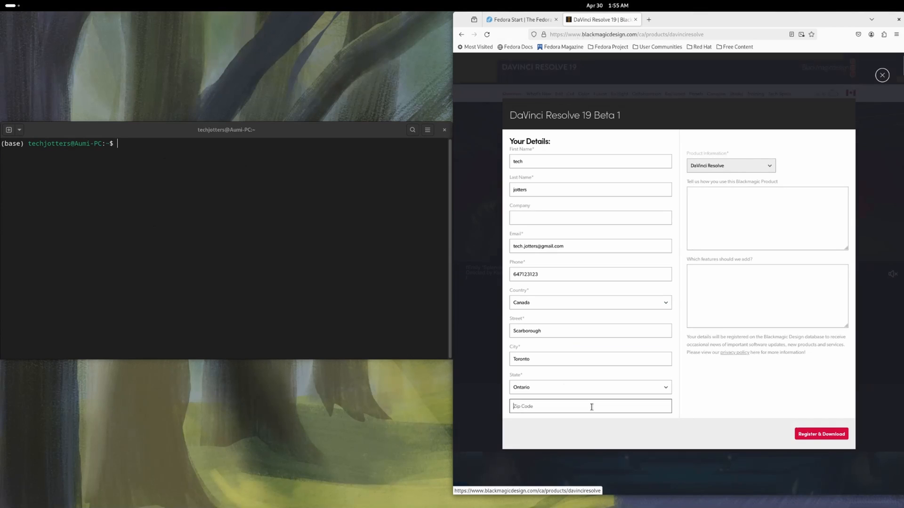
mouse_move(802, 440)
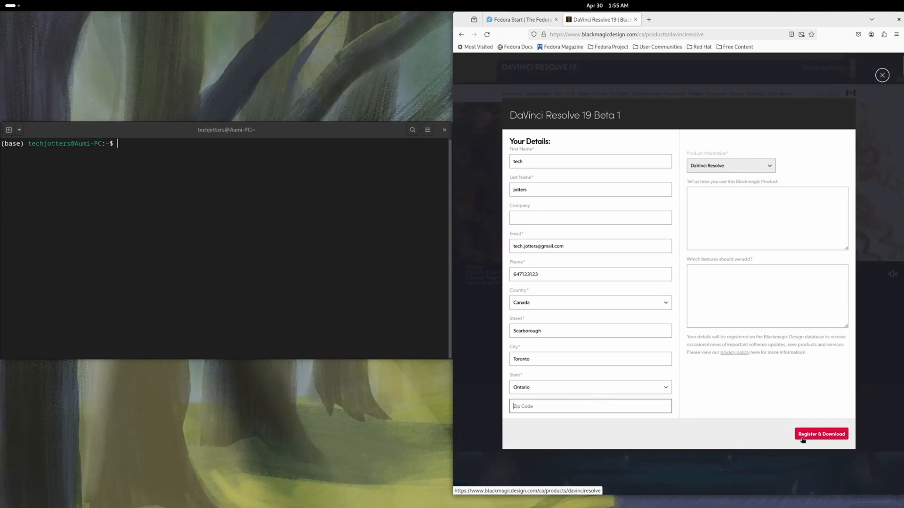
Submit Register & Download so the thank-you dialog offers DaVinci_Resolve_19.0b1_Linux.zip.
left_click(820, 433)
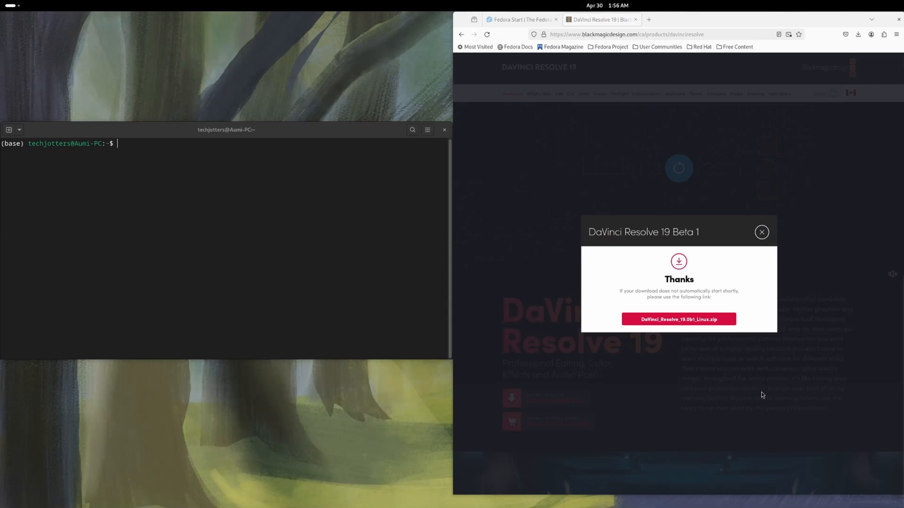
mouse_move(785, 361)
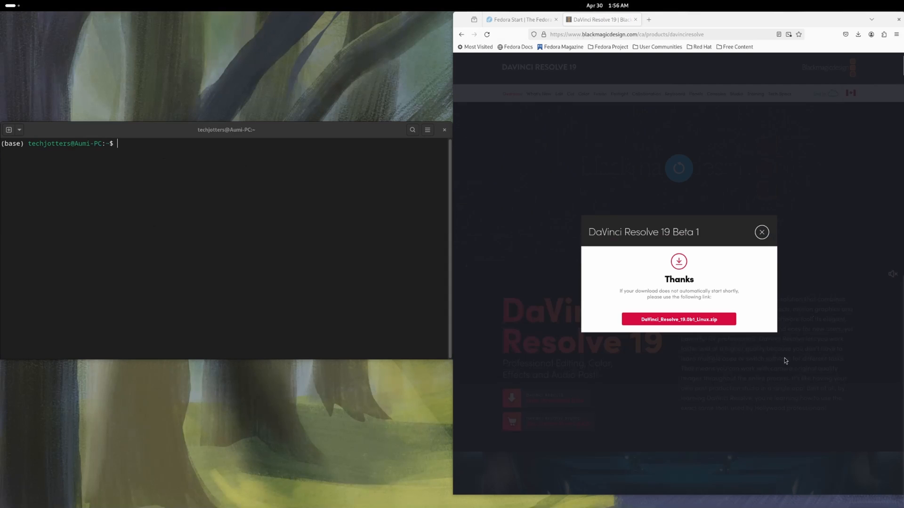
mouse_move(643, 356)
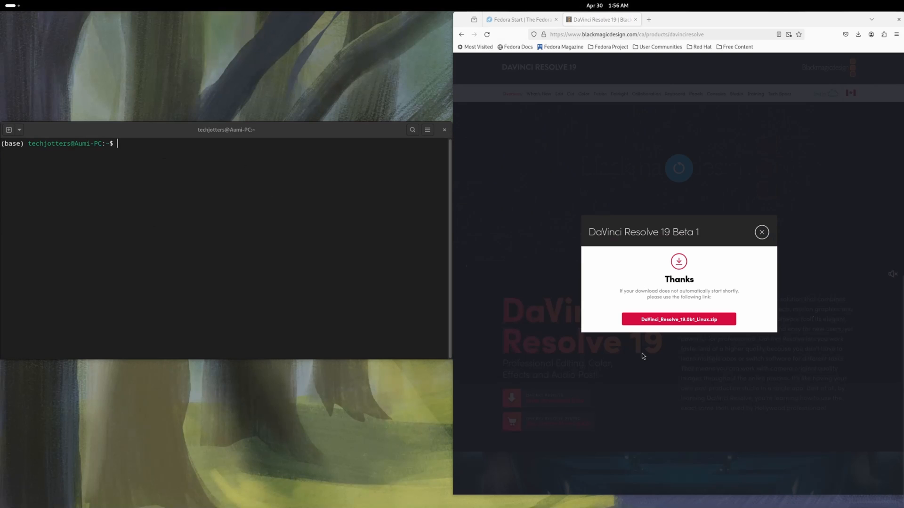
mouse_move(350, 265)
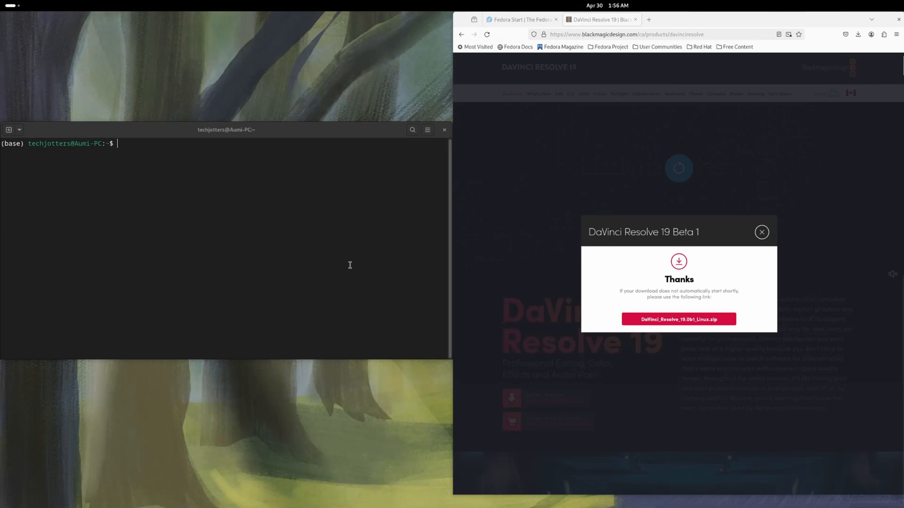
Change the shell directory into Downloads where the Resolve zip was saved.
type("cd")
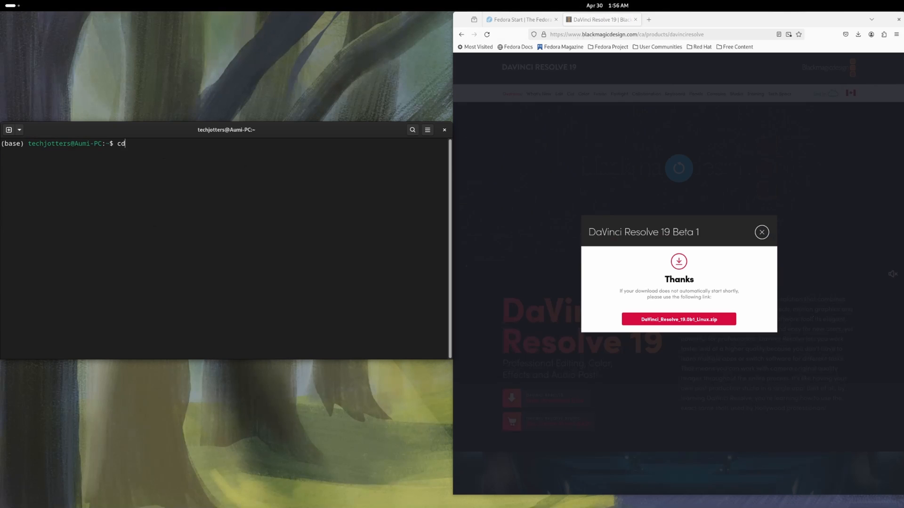
key("Return")
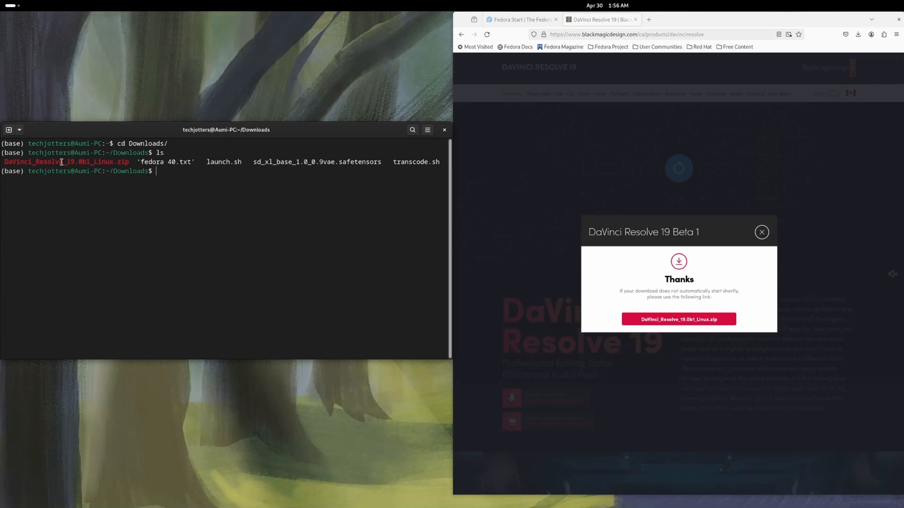
mouse_move(253, 233)
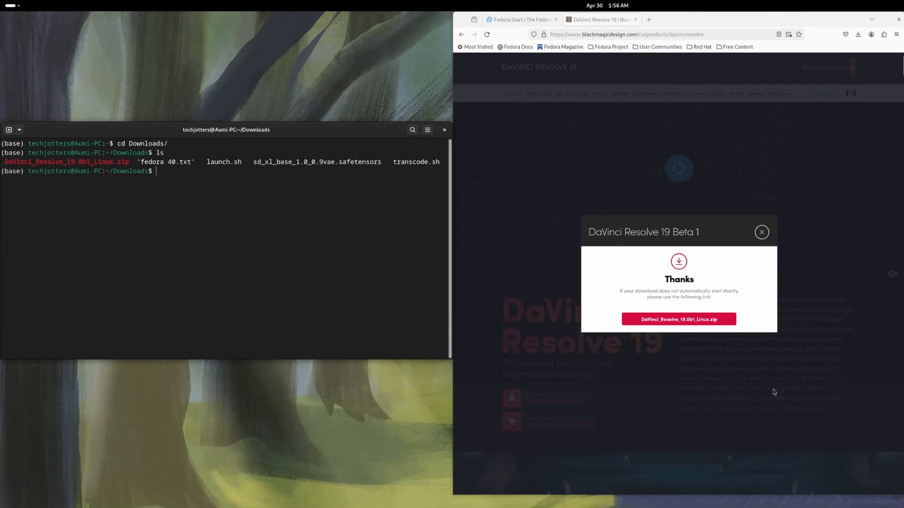
mouse_move(768, 429)
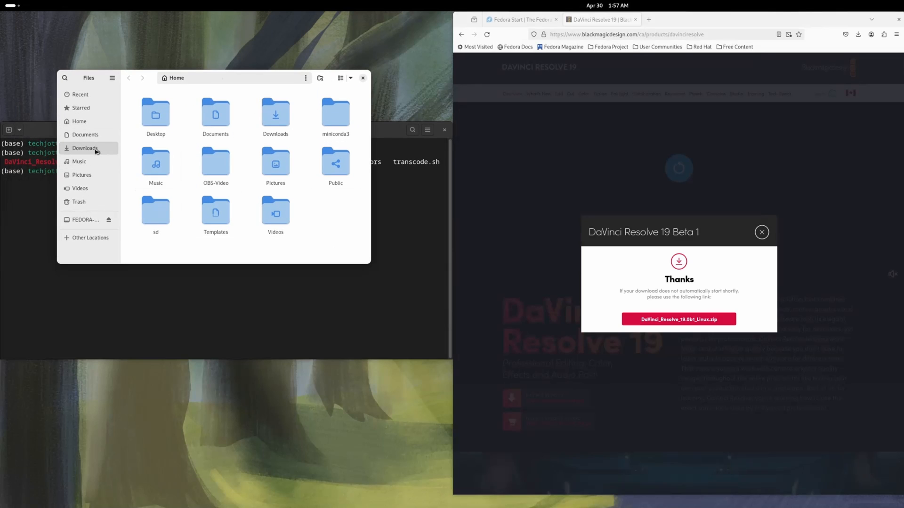
Extract DaVinci_Resolve_19.0b1_Linux.zip in Downloads, open the extracted folder, and return focus to the terminal.
left_click(85, 148)
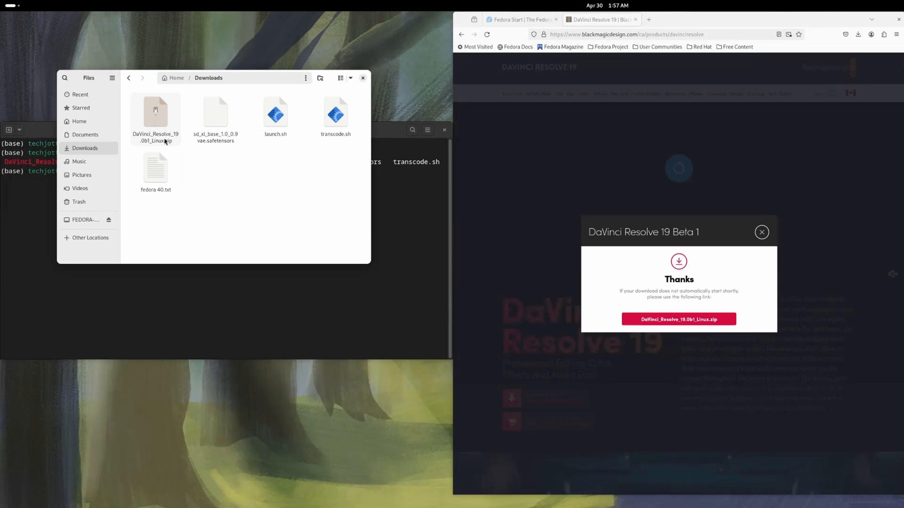
left_click(214, 112)
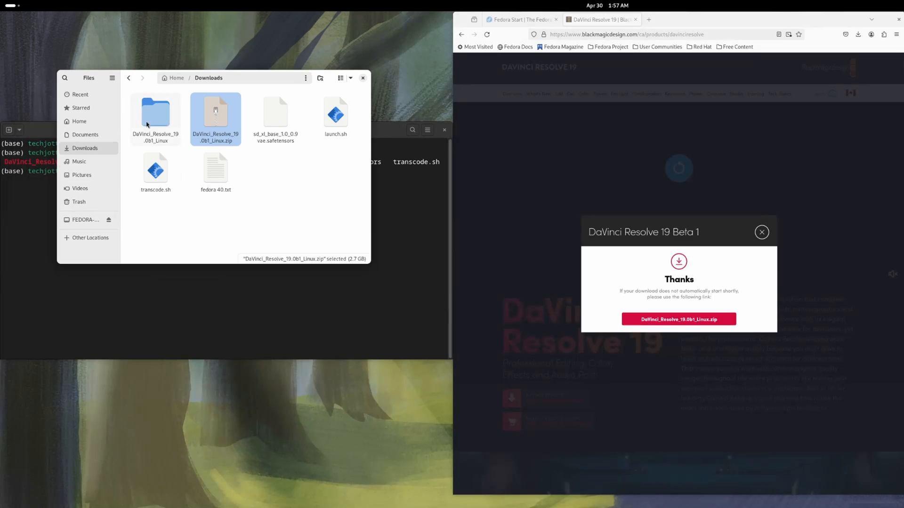
double_click(215, 114)
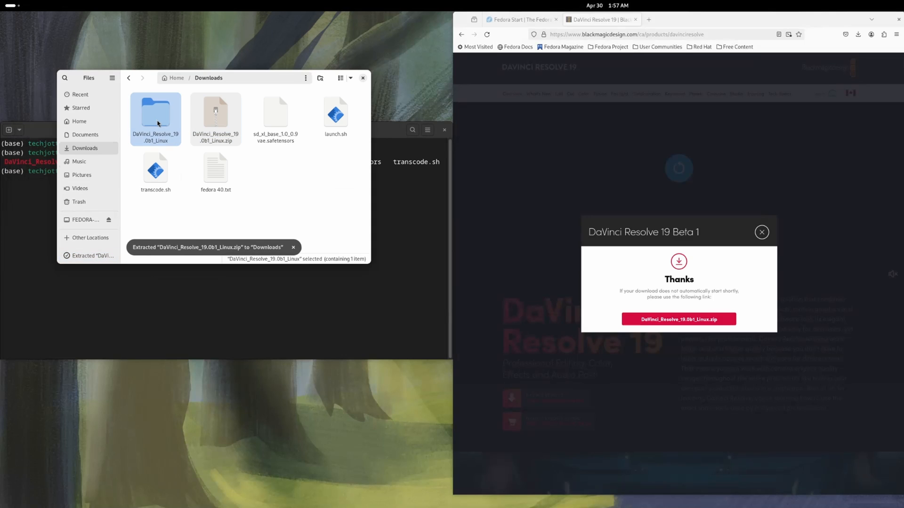
double_click(155, 115)
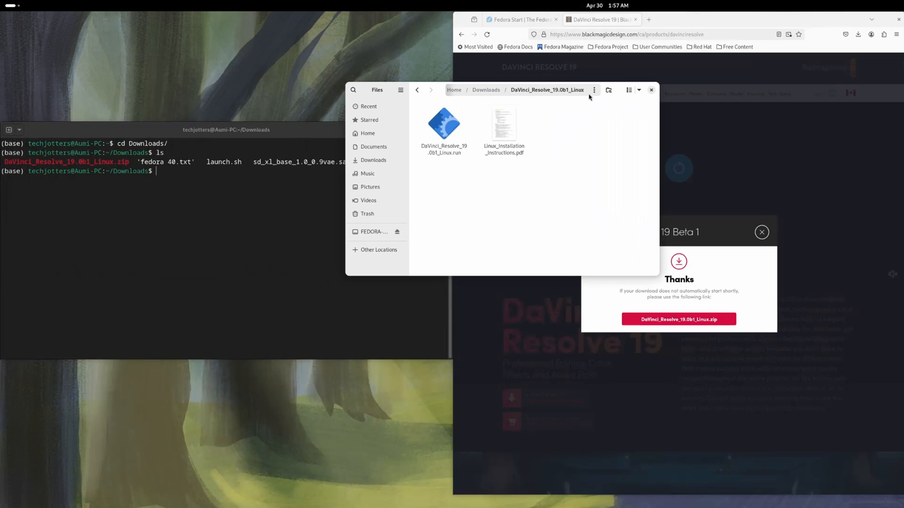
mouse_move(509, 165)
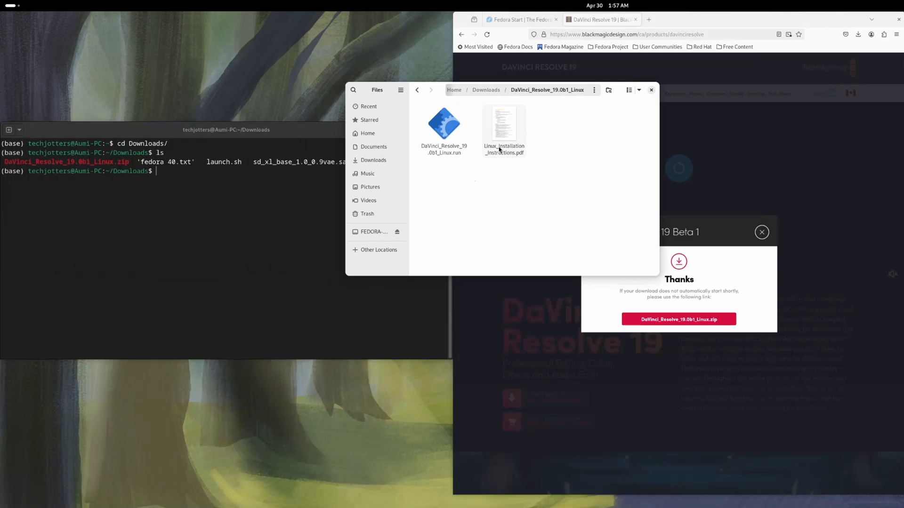
left_click(443, 124)
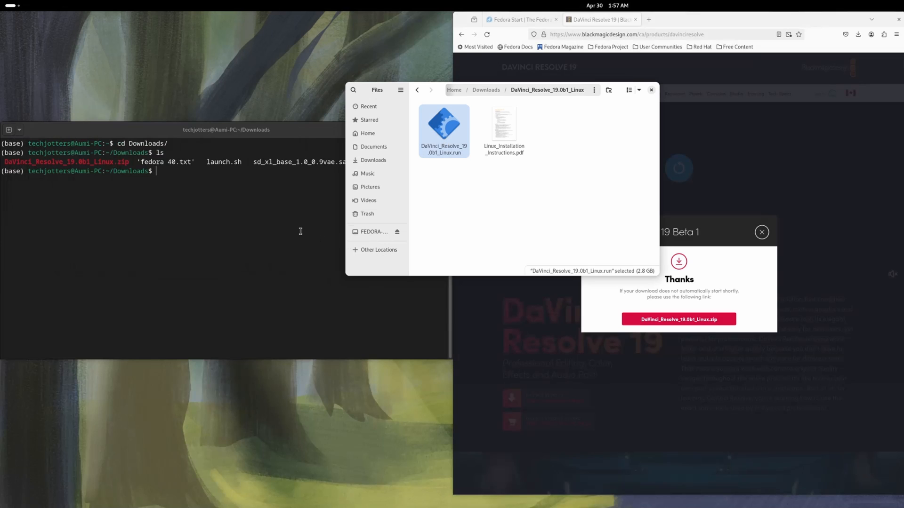
Enter the DaVinci_Resolve_19.0b1_Linux folder and list its installer and PDF files.
type("cd")
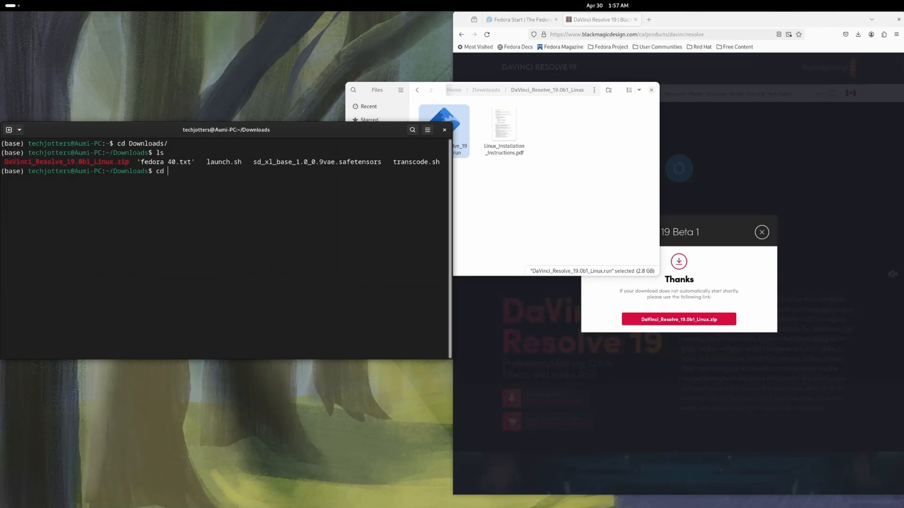
key("Return")
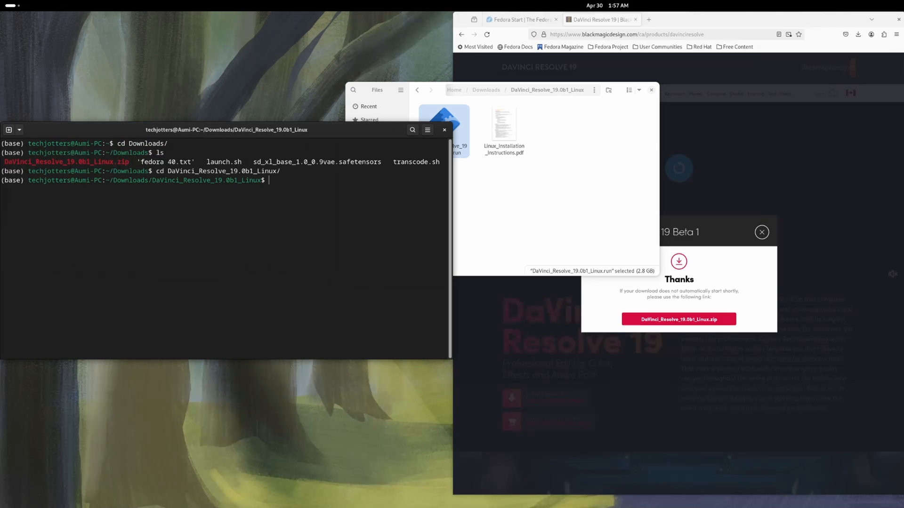
key("Return")
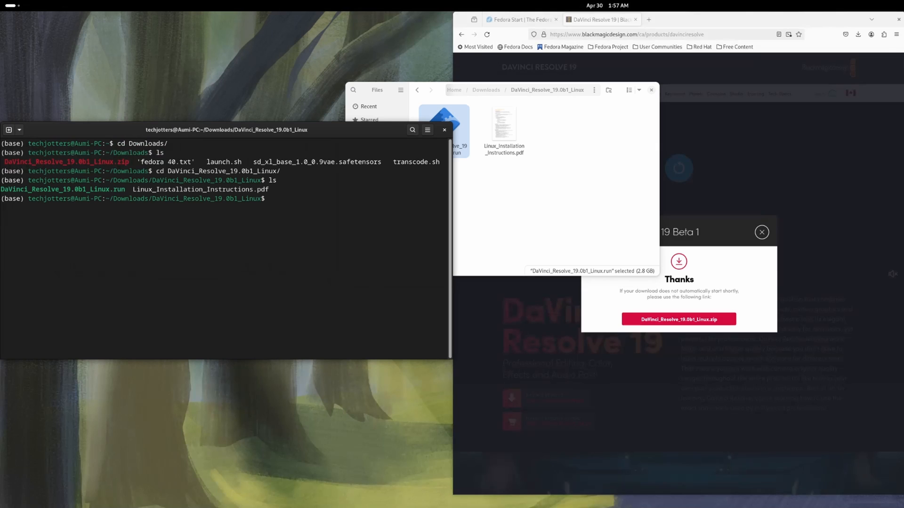
Launch ./DaVinci_Resolve_19.0b1_Linux.run, which fails on the missing zlib package.
type(".")
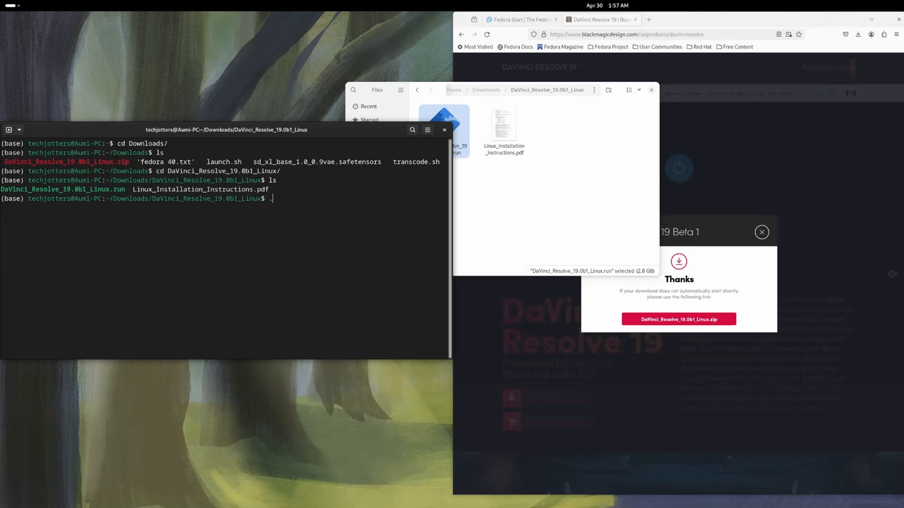
type("/")
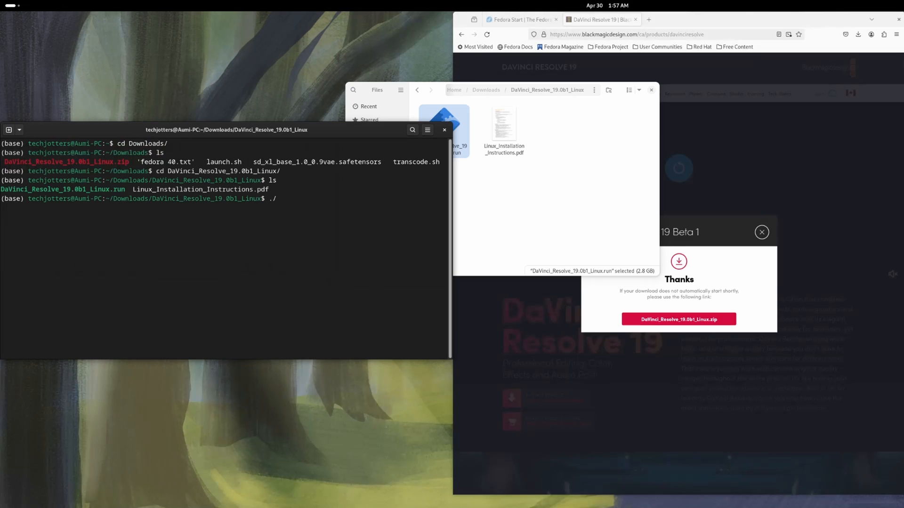
type("Da")
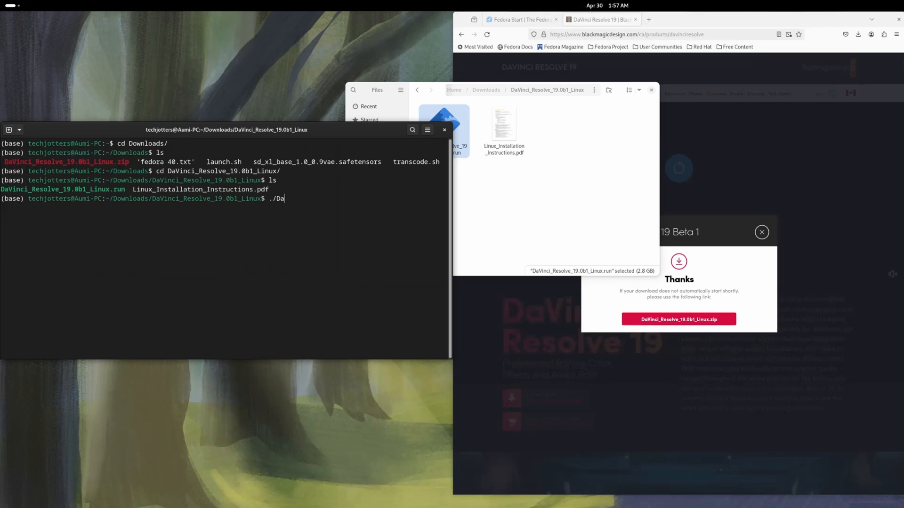
key("Return")
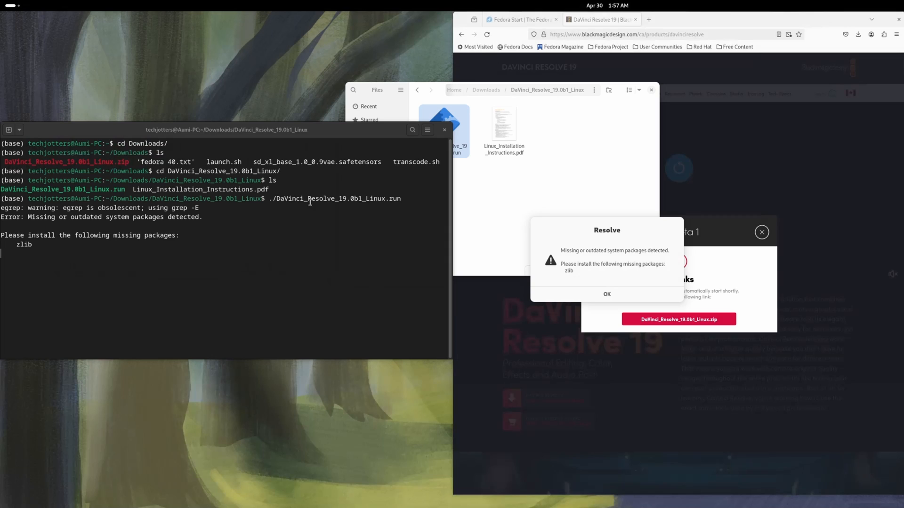
mouse_move(633, 260)
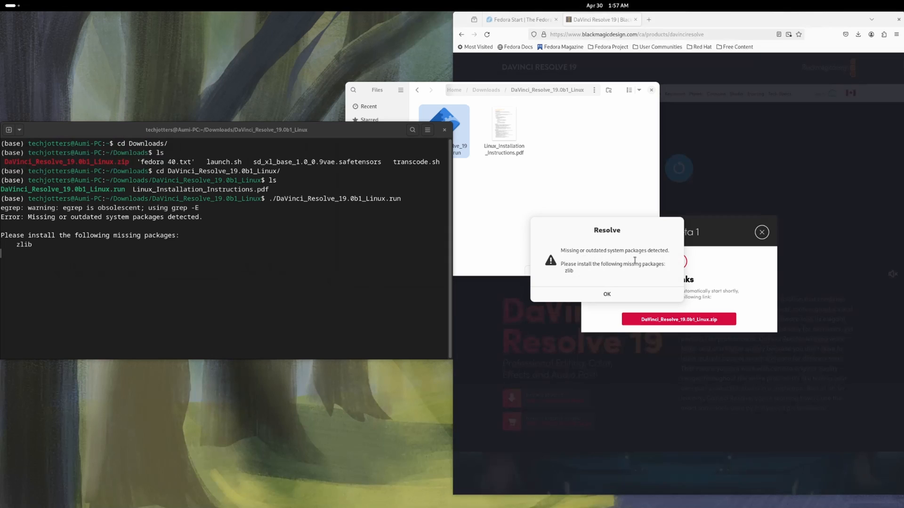
mouse_move(556, 277)
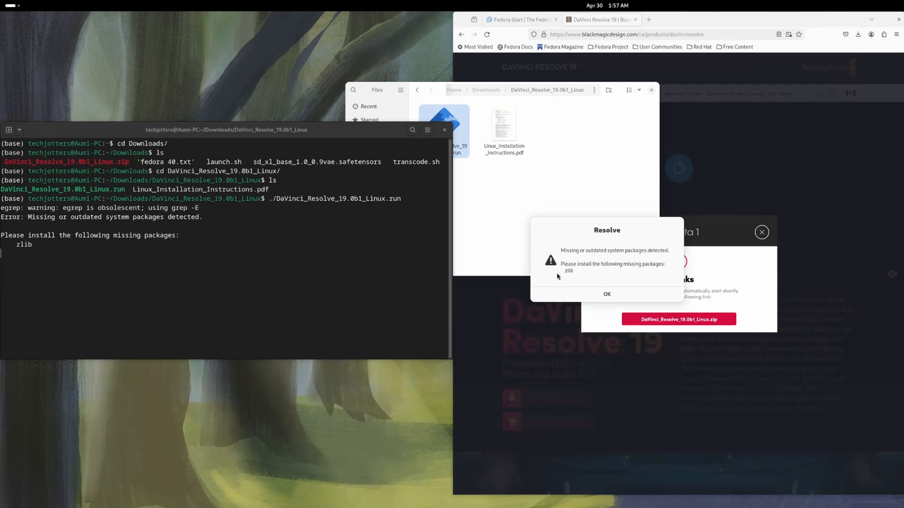
mouse_move(605, 294)
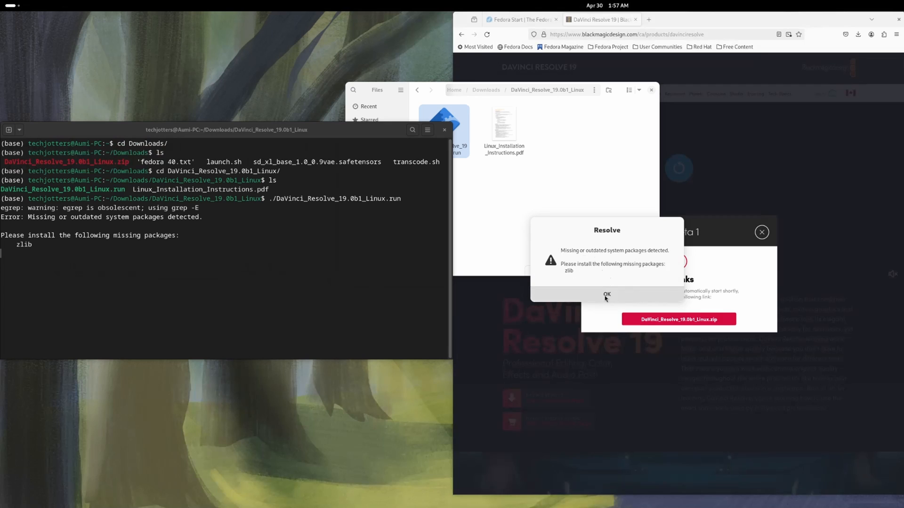
Acknowledge the missing-zlib packages dialog, leaving the installation cancelled.
left_click(606, 294)
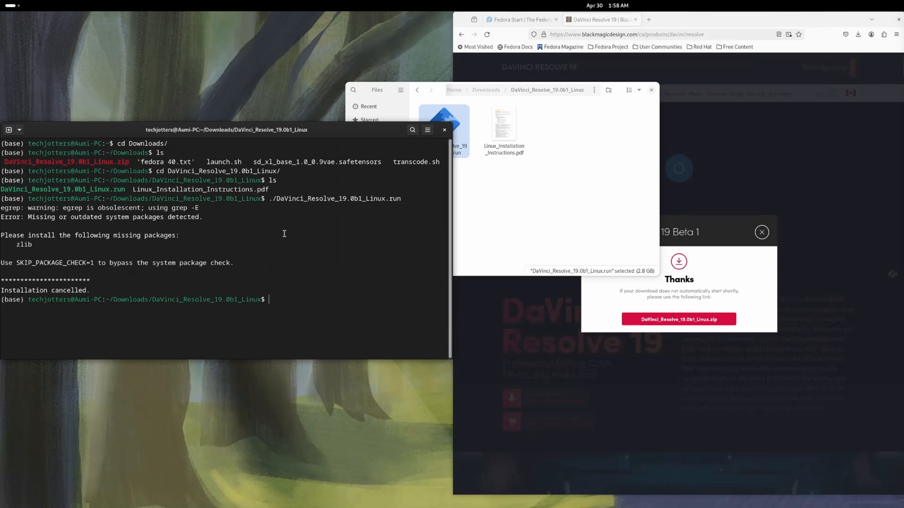
Run sudo dnf install libxcrypt-compat libcurl libcurl-devel mesa-libGLU and confirm with y, installing 27 packages.
type("sudo dnf install libxcrypt-compat libcurl libcurl-devel mesa-libGLU")
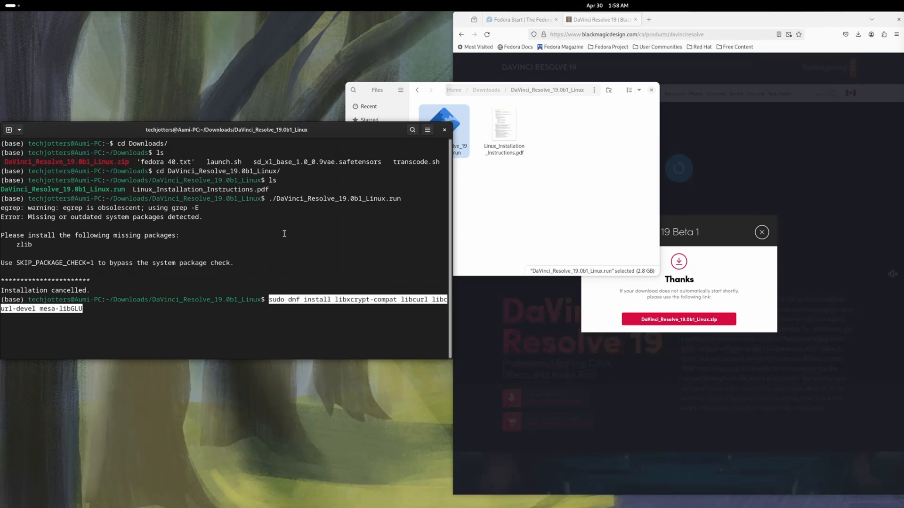
mouse_move(367, 307)
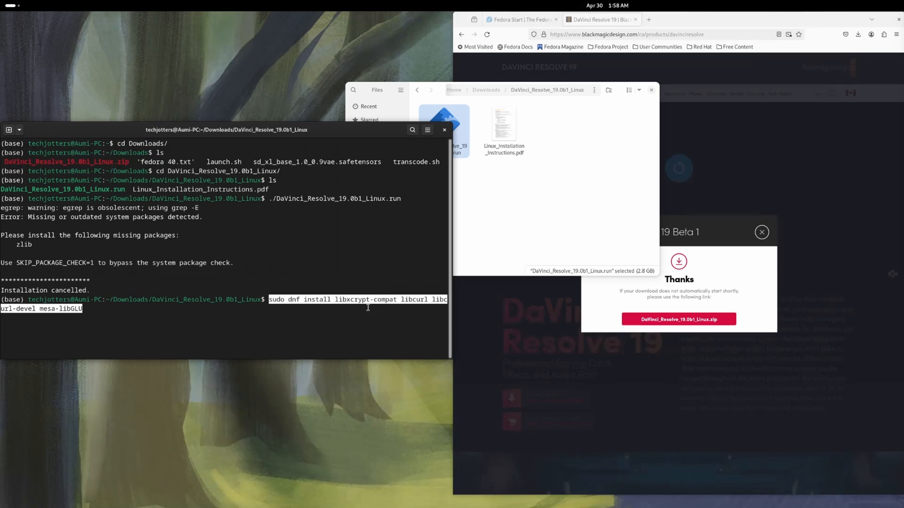
mouse_move(207, 344)
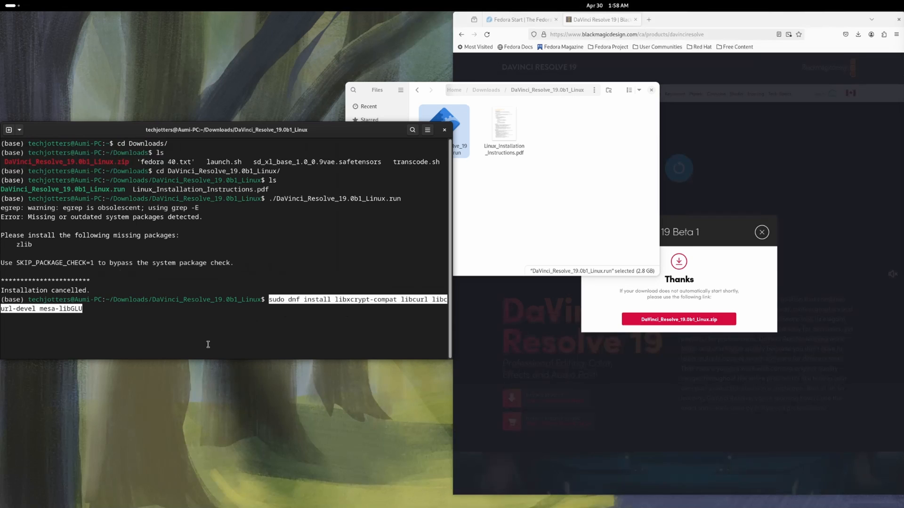
key("Return")
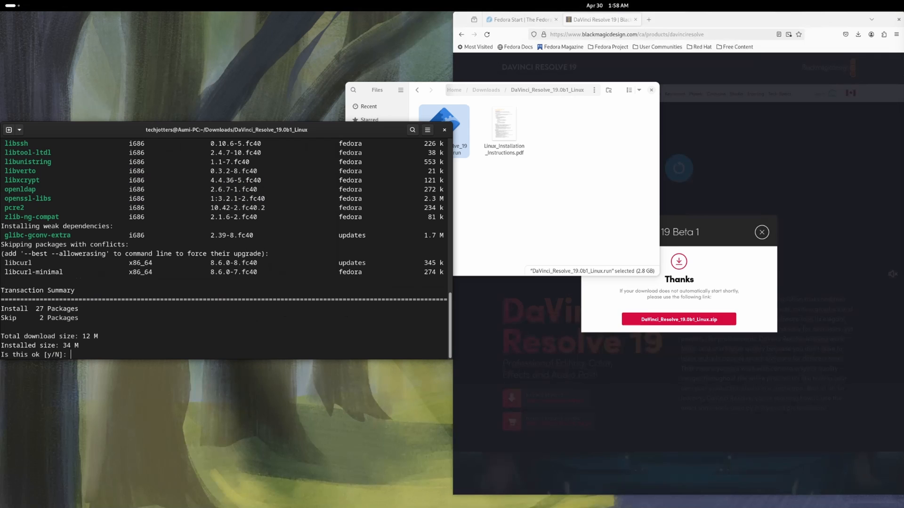
type("y")
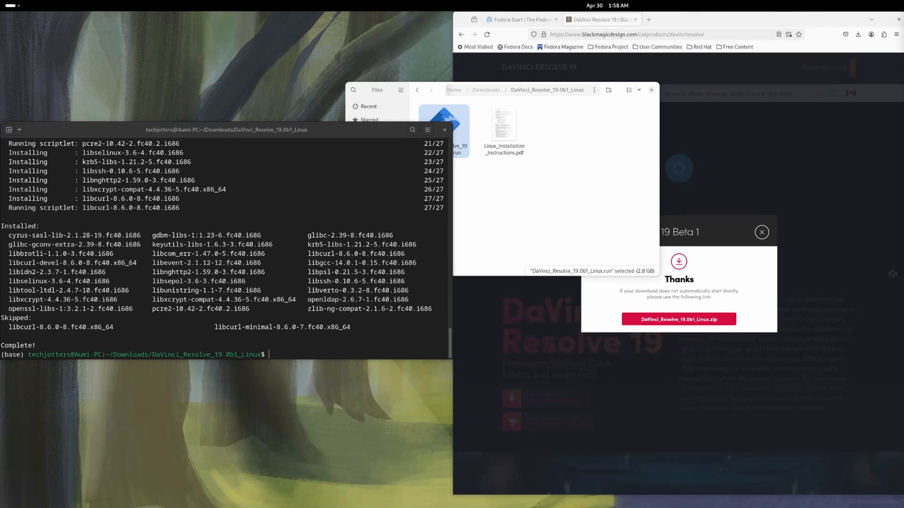
mouse_move(604, 255)
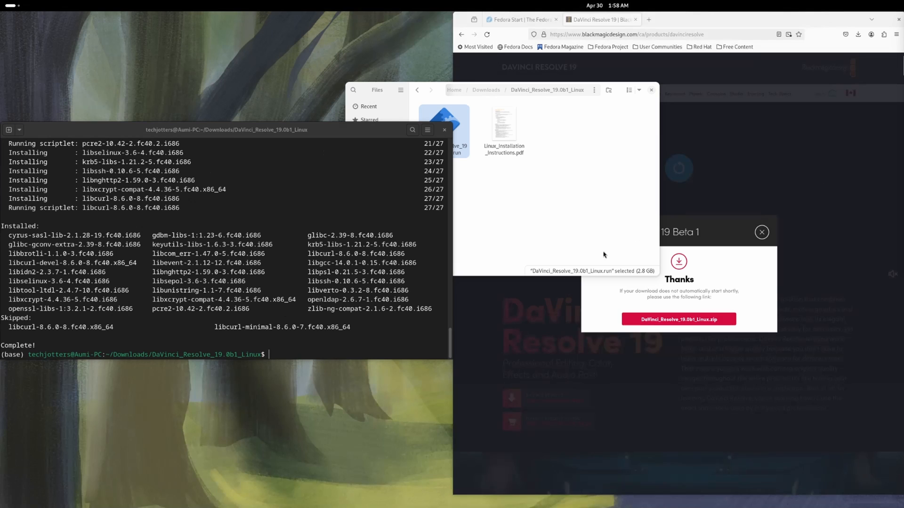
Rerun the Resolve .run installer, acknowledge the zlib error, and stage sudo SKIP_PACKAGE_CHECK=1 ./DaVinci_Resolve_19.0b1_Linux.run.
type("sudo dnf install libxcrypt-compat libcurl libcurl-devel mesa-libGLU")
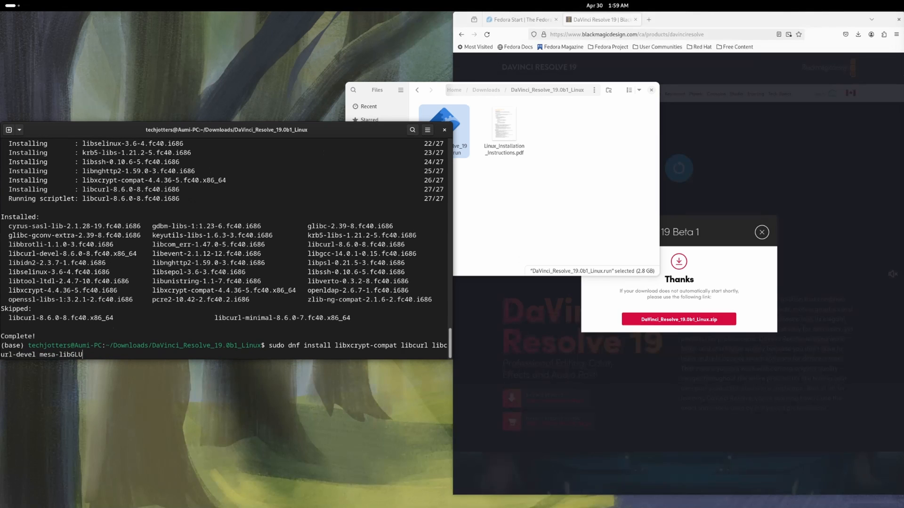
type("./DaVinci_Resolve_19.0b1_Linux.run")
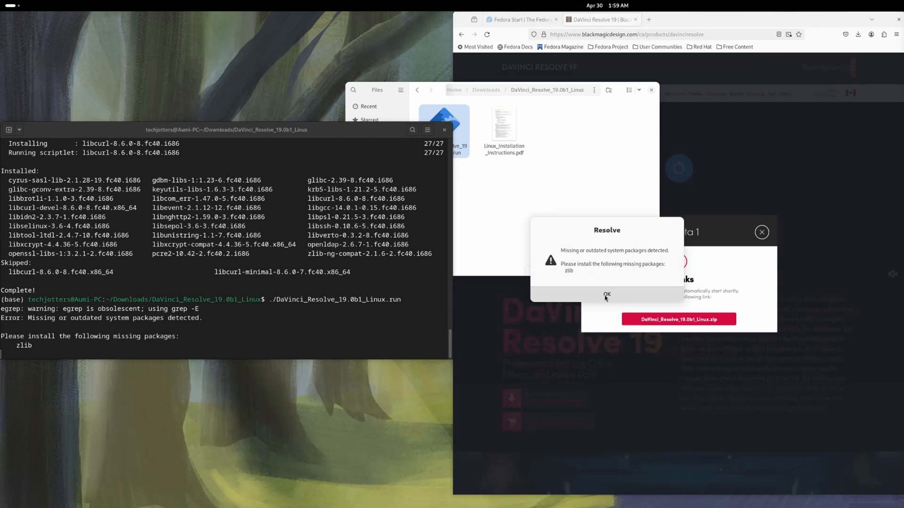
left_click(606, 294)
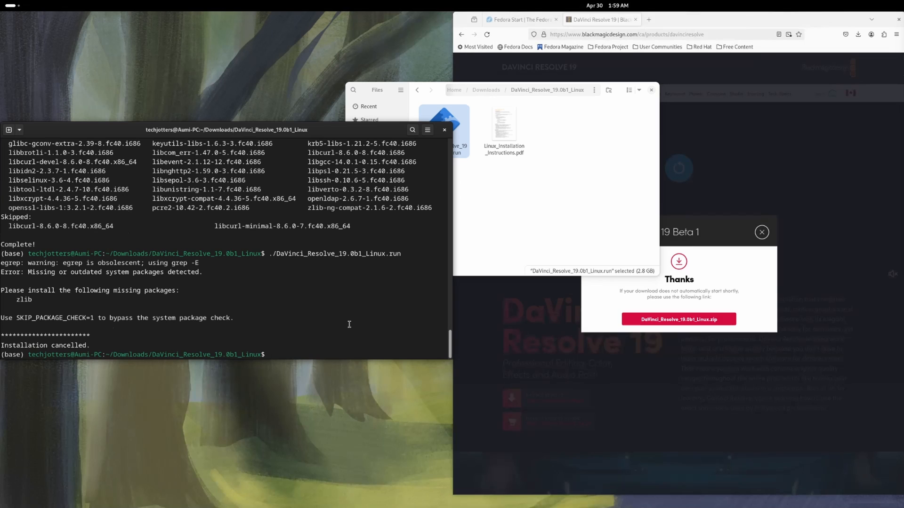
type("sudo SKIP_PACKAGE_CHECK=1 ./DaVinci_Resolve_19.0b1_Linux.run")
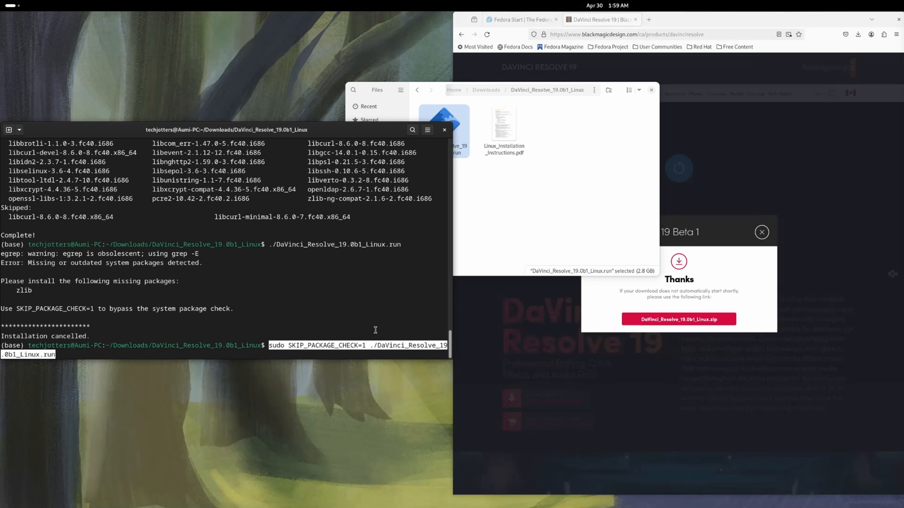
Run the installer with the package check skipped, advance through Next and Start Install to 100%, and Finish.
key("Return")
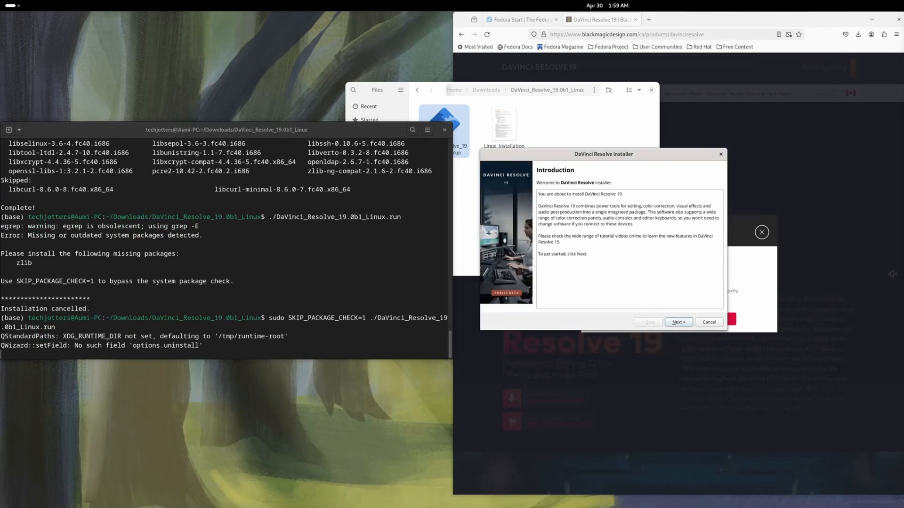
mouse_move(219, 310)
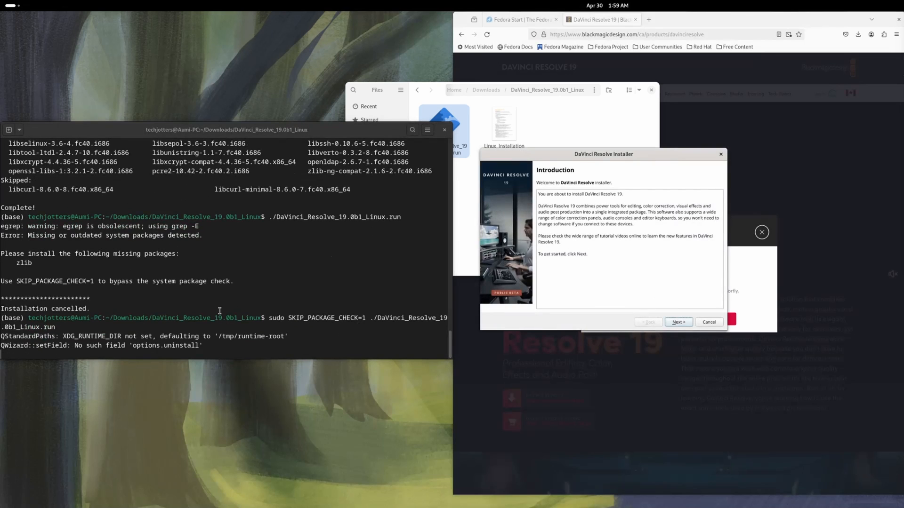
mouse_move(396, 268)
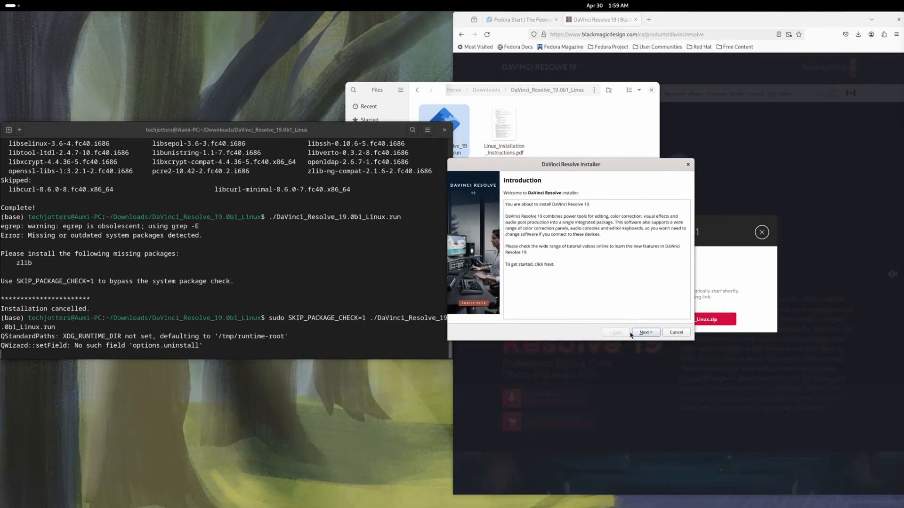
left_click(644, 332)
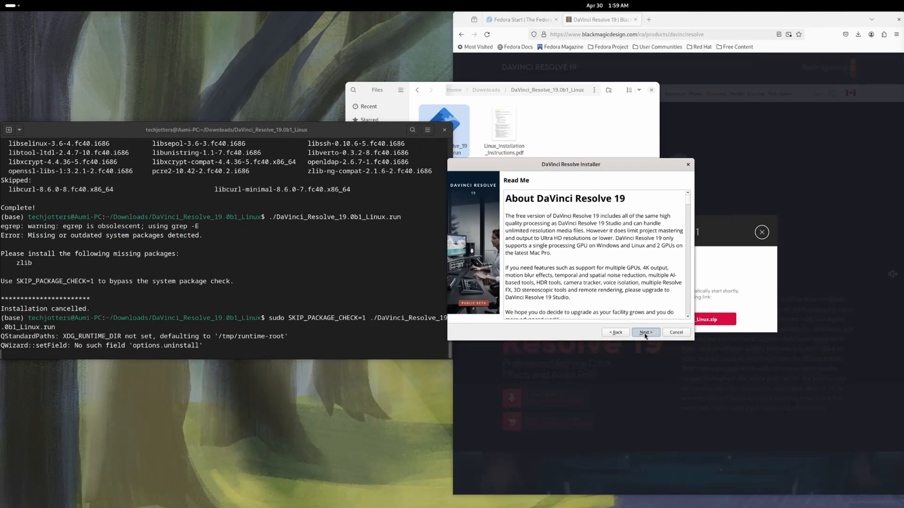
left_click(645, 332)
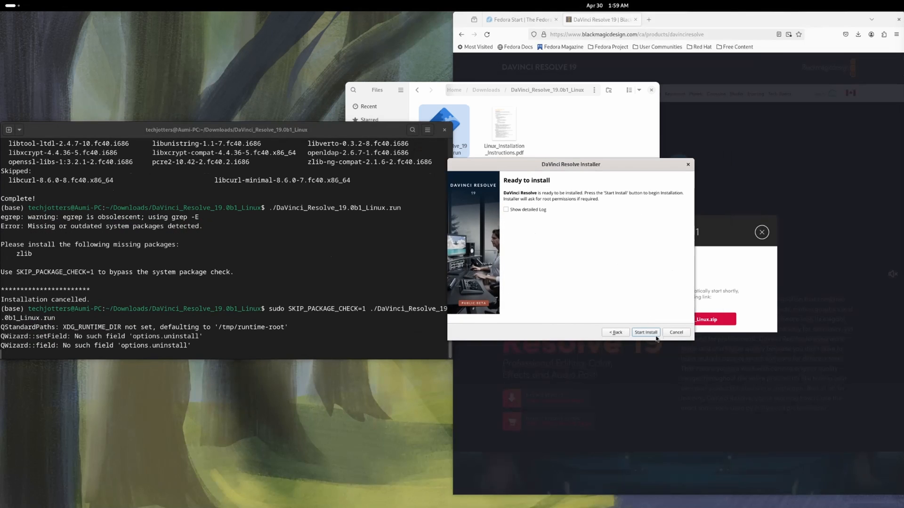
left_click(645, 332)
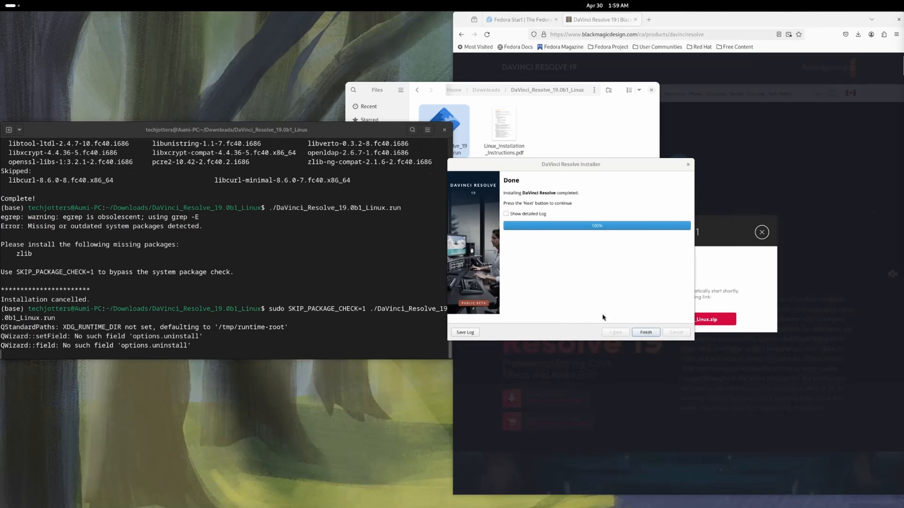
left_click(645, 332)
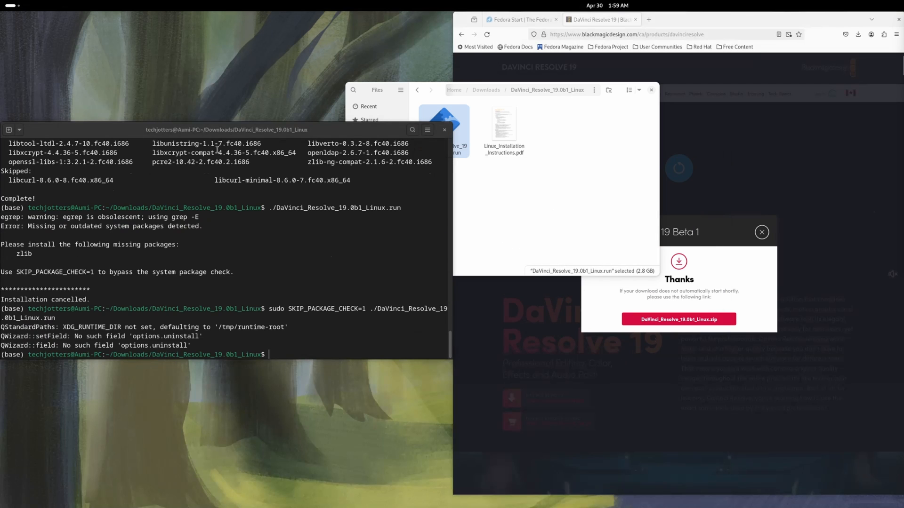
Launch Blackmagic RAW Speed Test from the overview and start the 8K benchmark.
key("super")
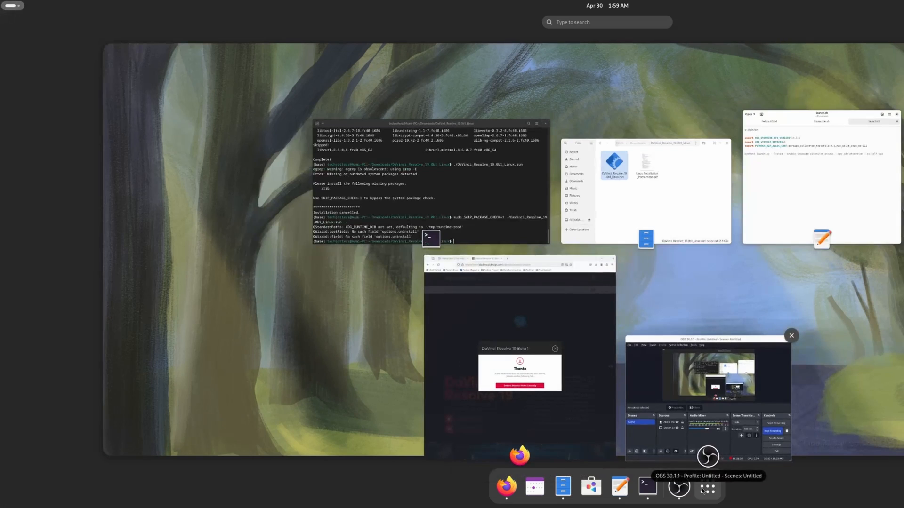
left_click(707, 485)
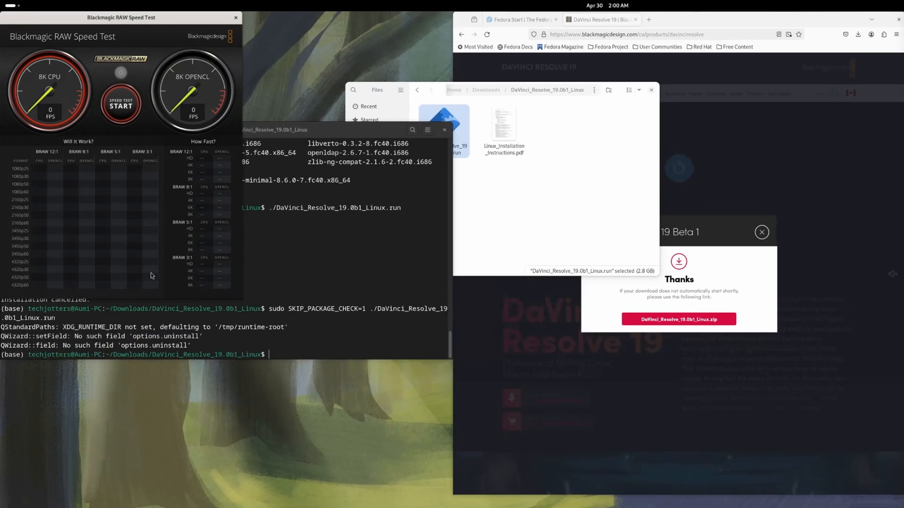
left_click(119, 104)
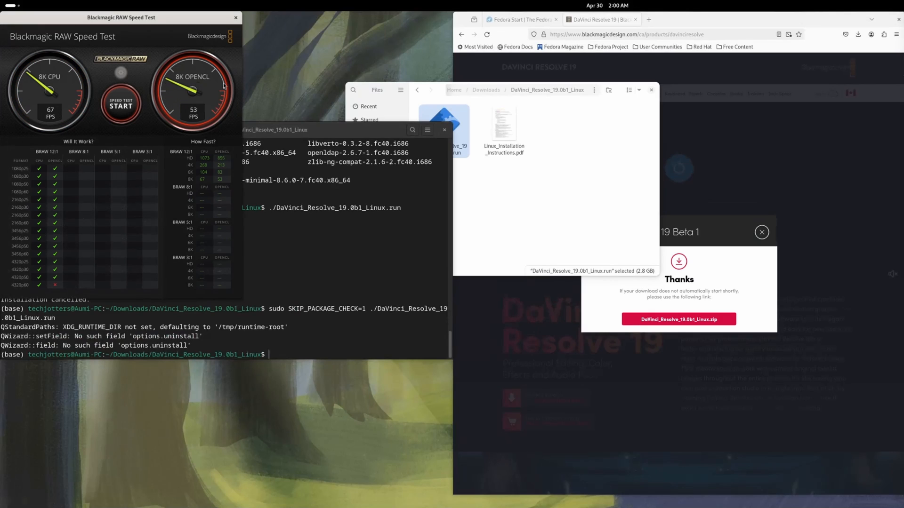
mouse_move(85, 231)
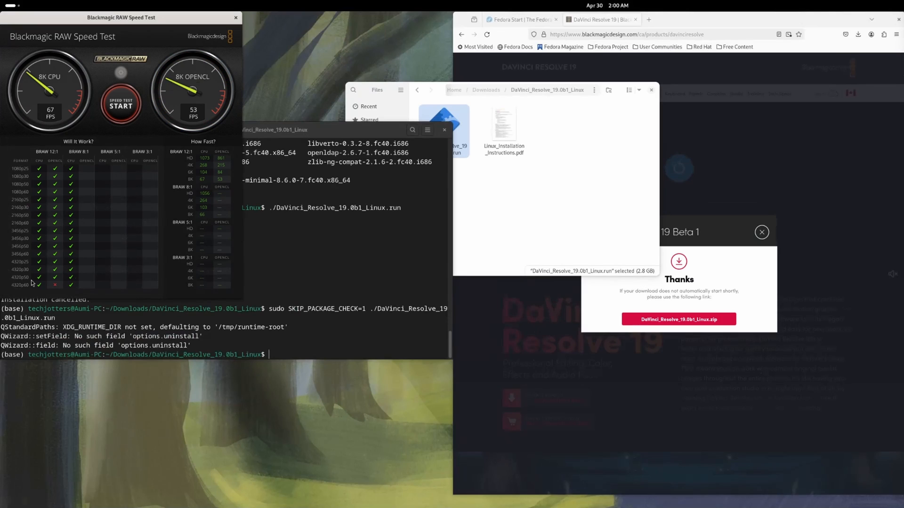
mouse_move(102, 211)
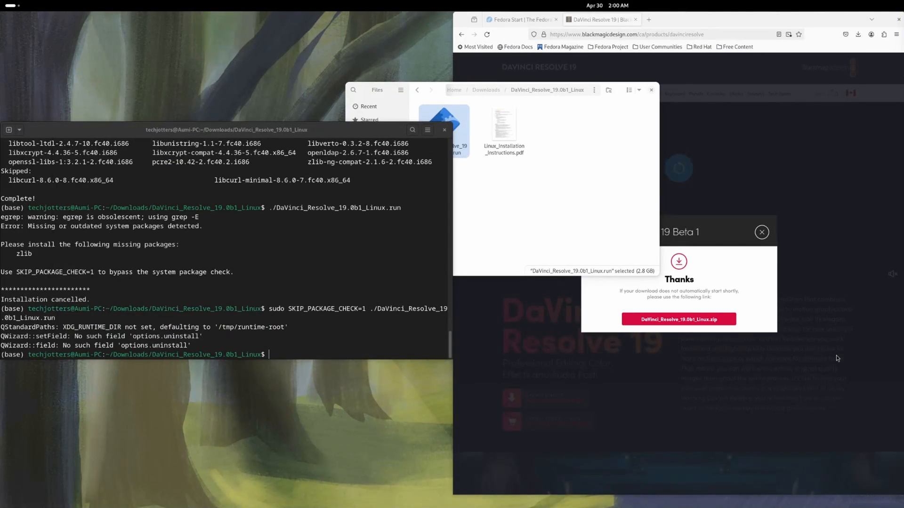
mouse_move(615, 197)
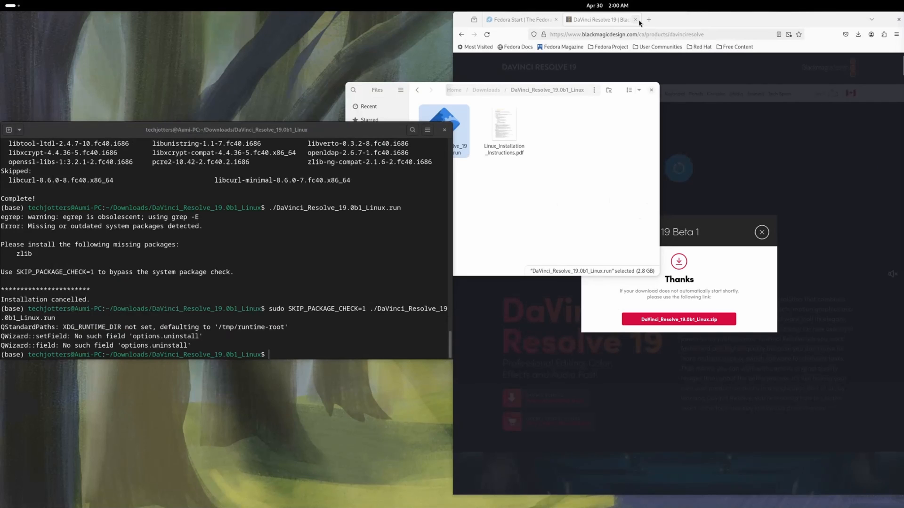
Close the DaVinci Resolve 19 download tab in Firefox.
left_click(635, 19)
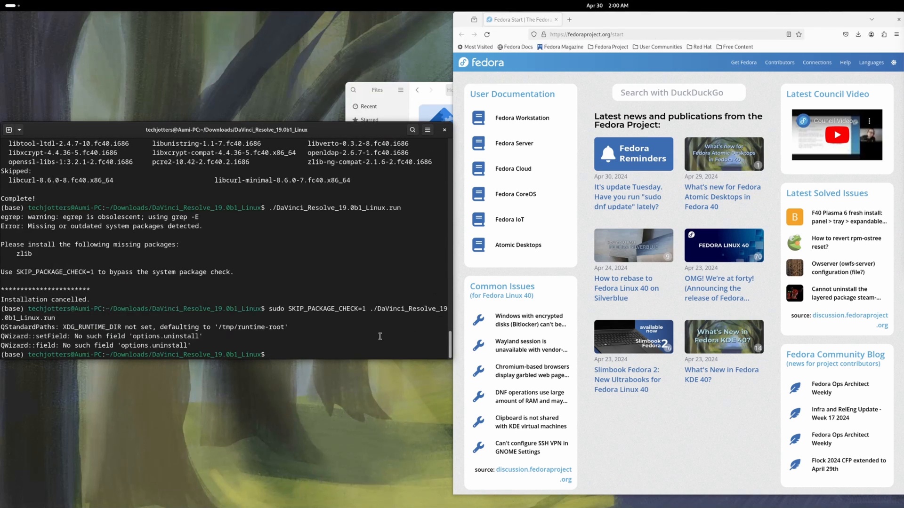
Enter /opt/resolve/libs and create a disabled-libraries folder with sudo.
type("cd /opt/resolve/libs")
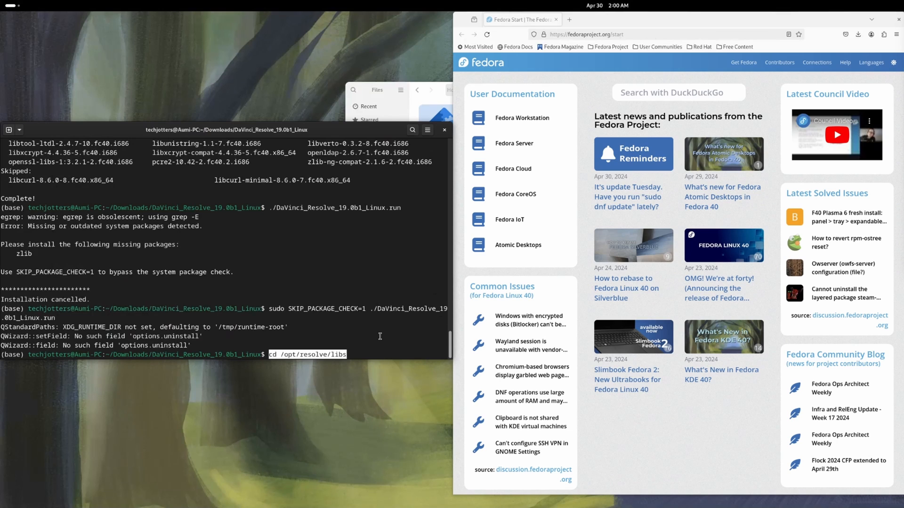
key("Return")
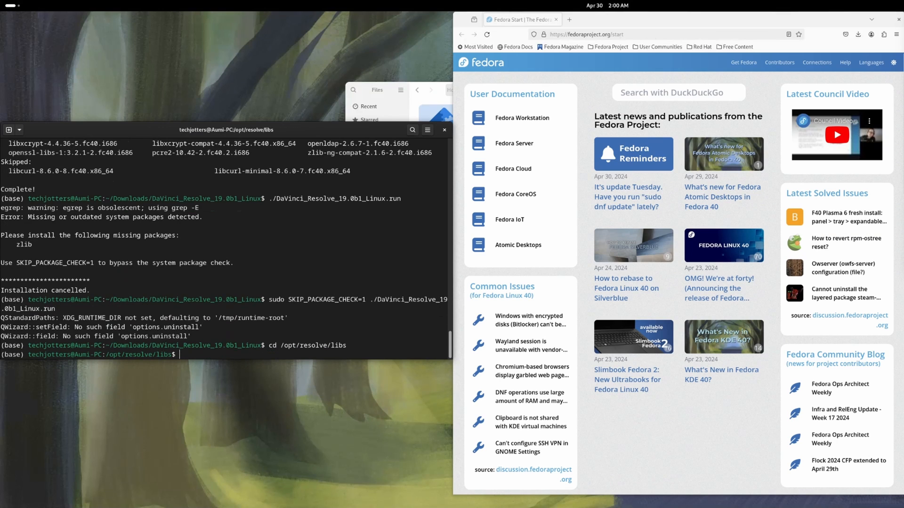
mouse_move(414, 330)
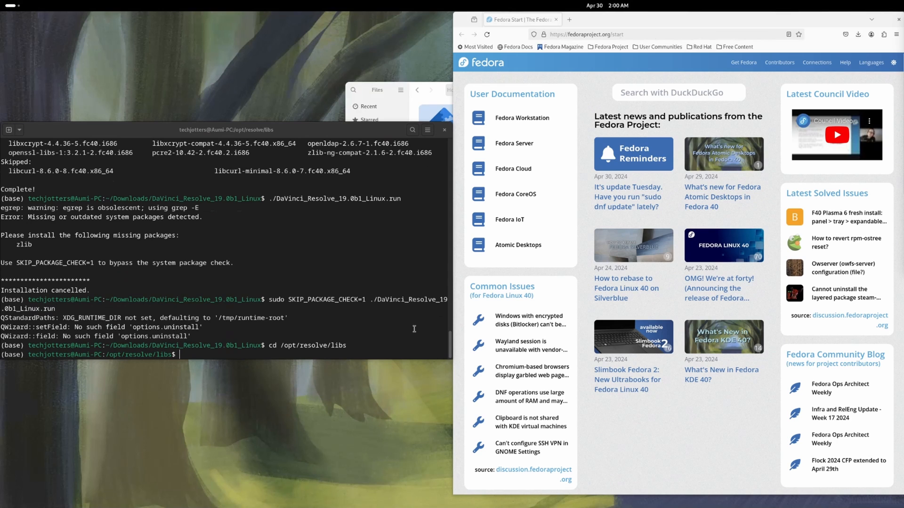
type("sudo mkdir disabled-libraries")
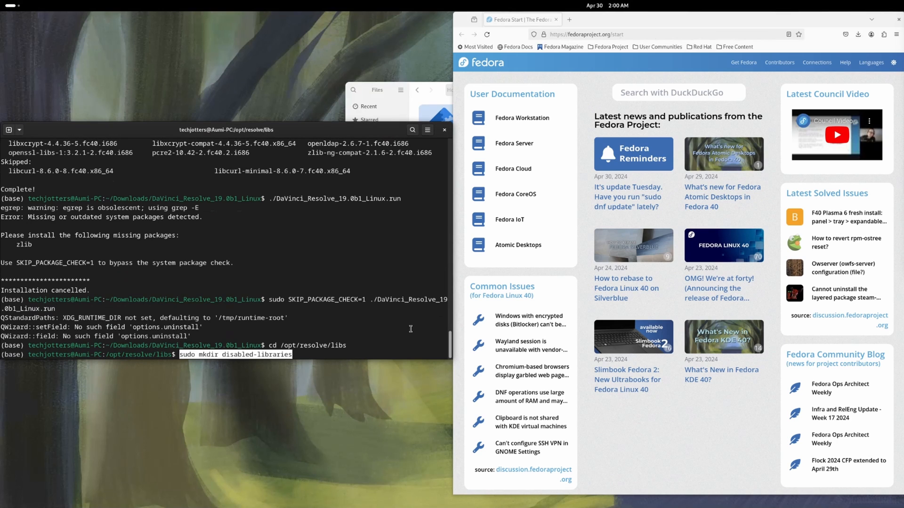
key("Return")
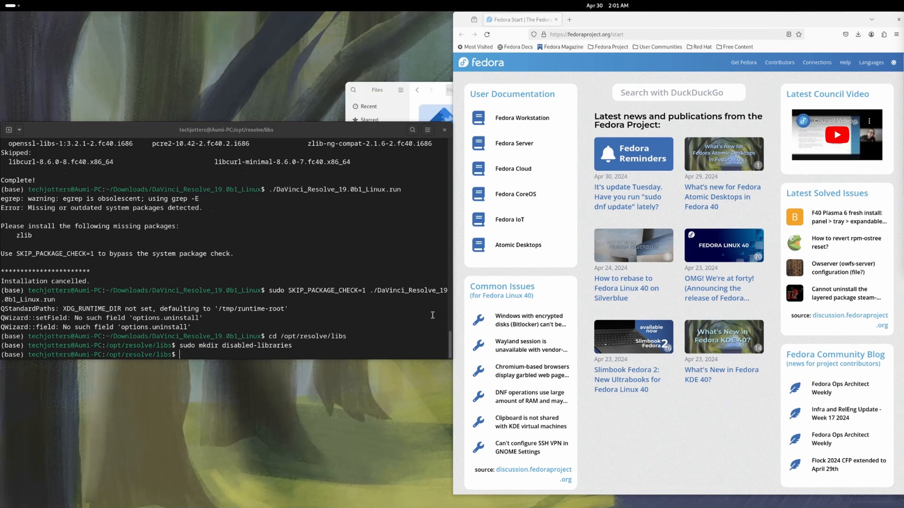
Move the bundled libglib* files into disabled-libraries with sudo mv.
type("s")
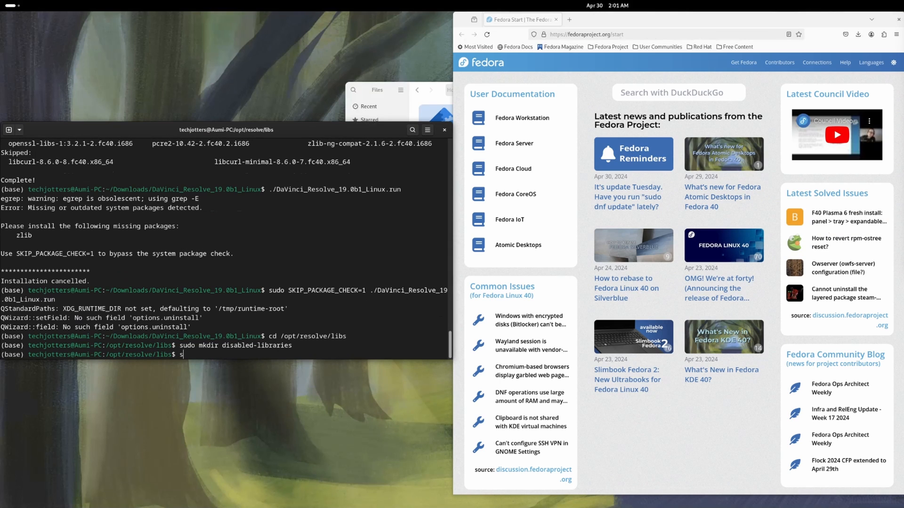
type("sudo mv libglib* disabled-libraries")
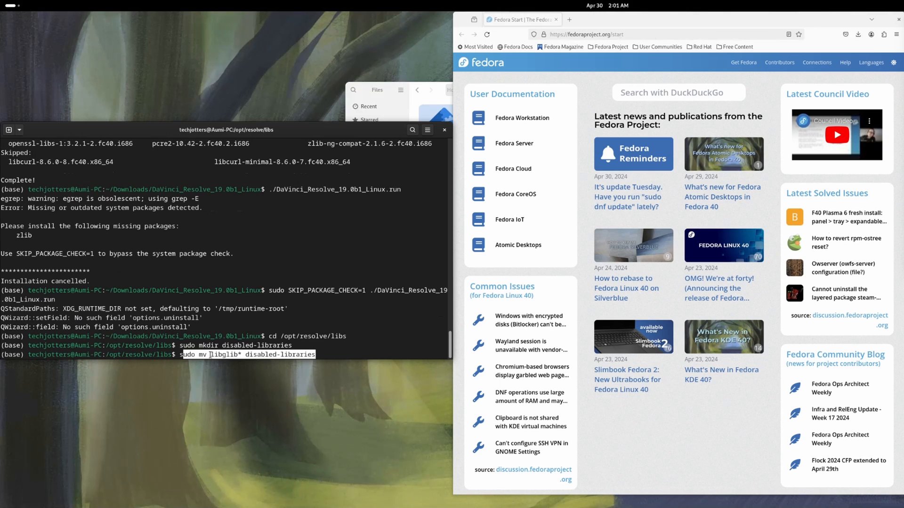
mouse_move(298, 366)
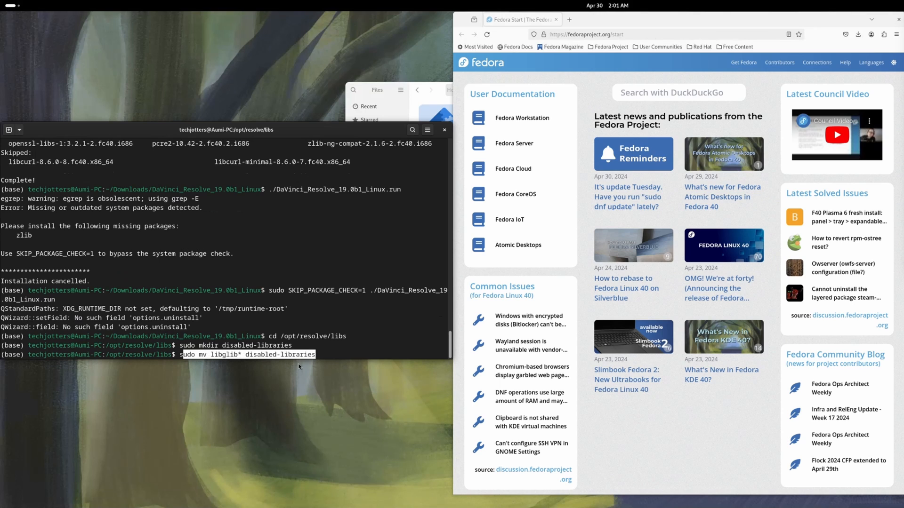
mouse_move(325, 351)
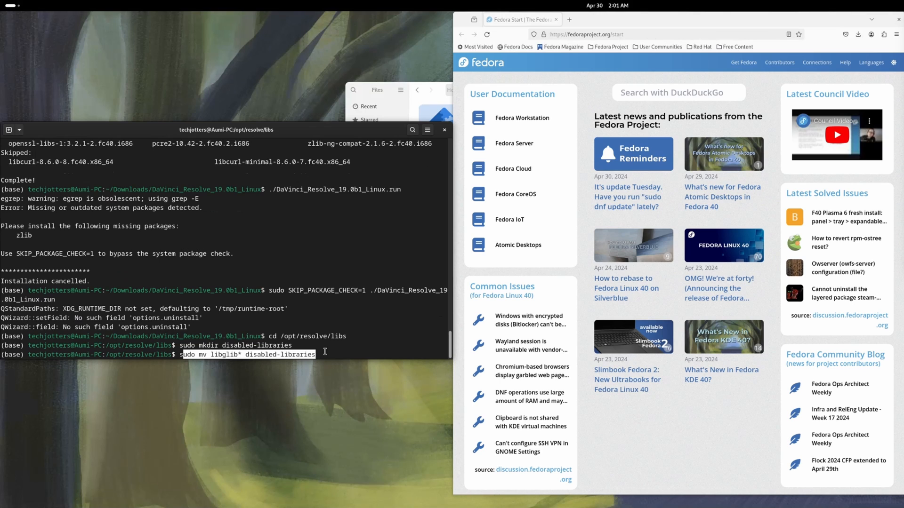
key("Return")
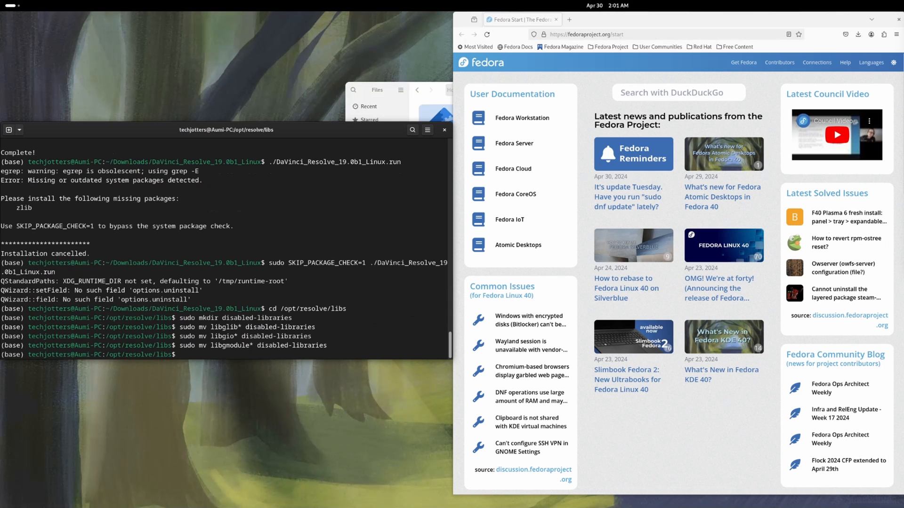
Launch DaVinci Resolve and pass the welcome and quick system check screens.
key("Super")
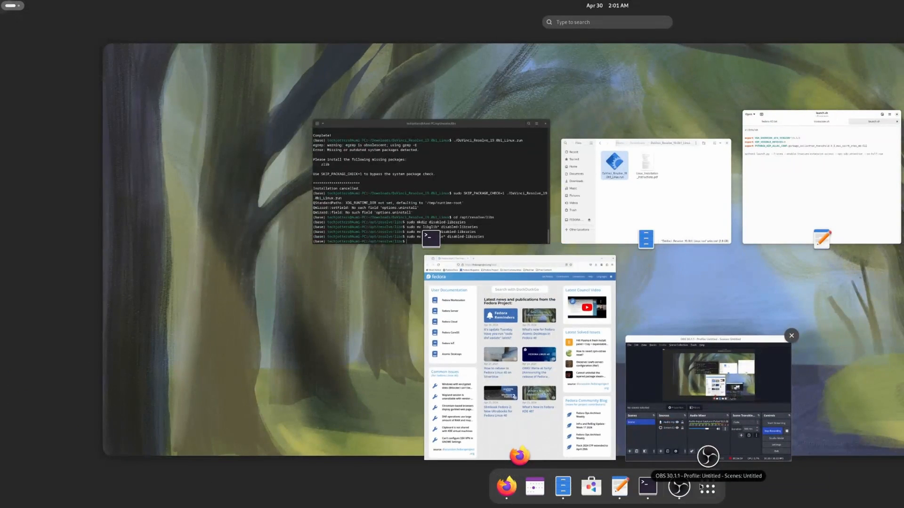
left_click(707, 486)
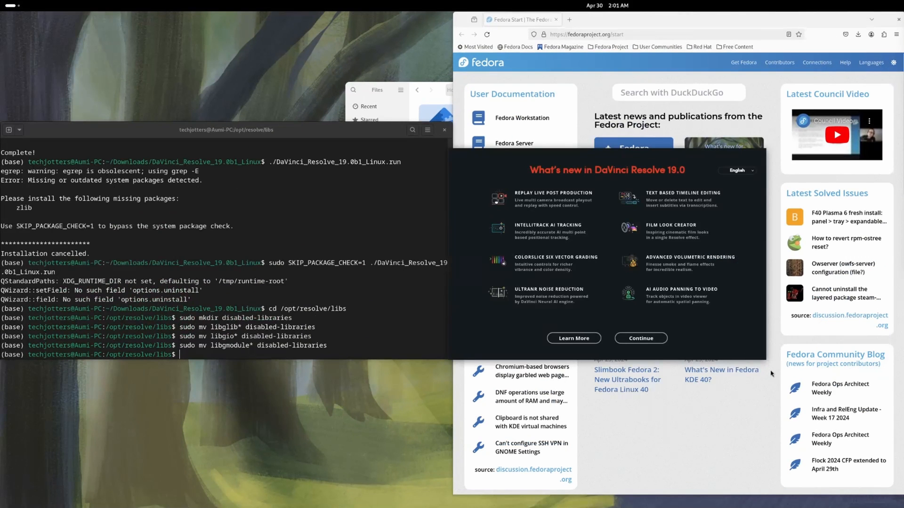
mouse_move(604, 191)
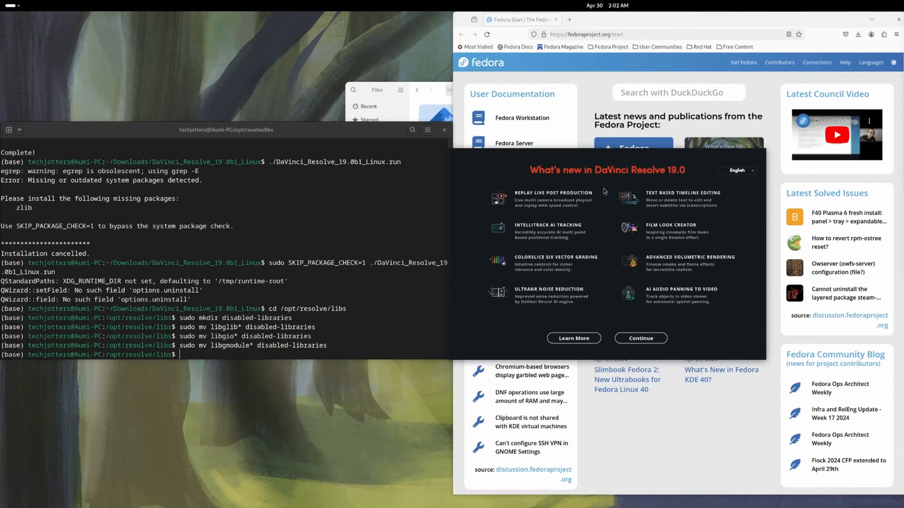
mouse_move(670, 235)
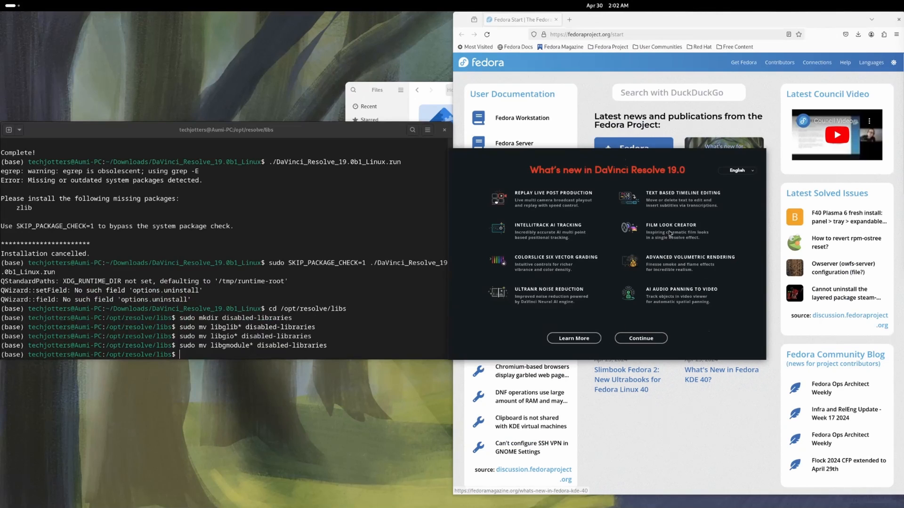
left_click(640, 338)
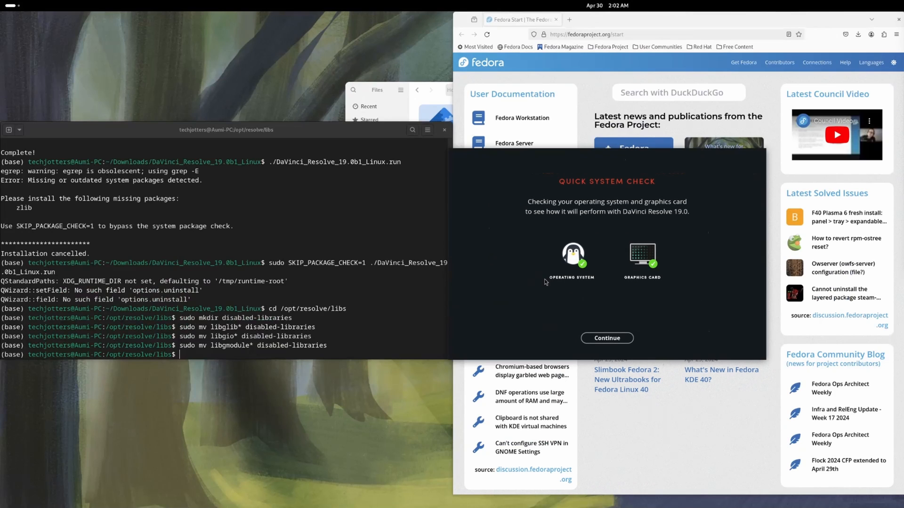
mouse_move(588, 266)
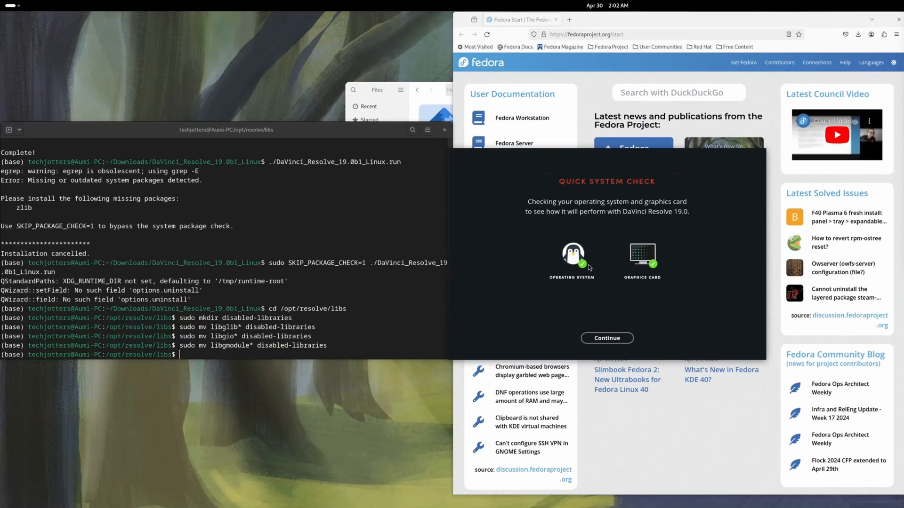
mouse_move(606, 338)
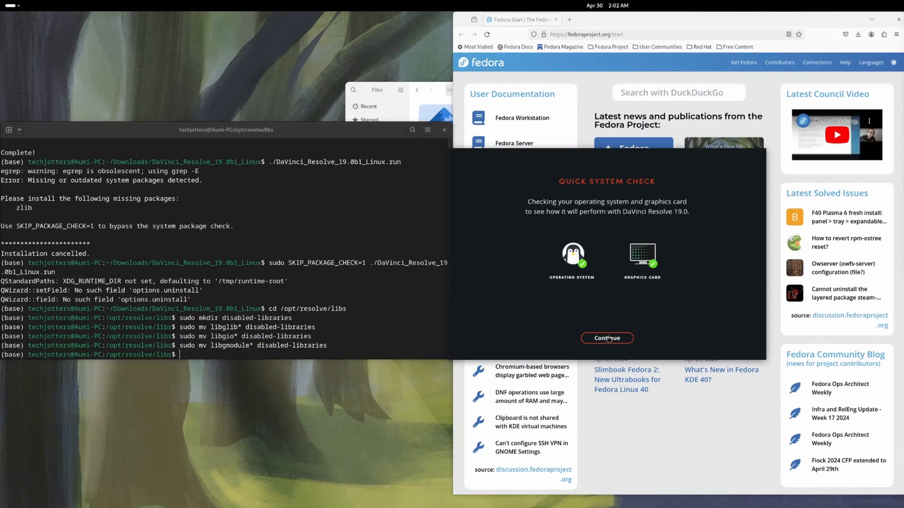
left_click(606, 338)
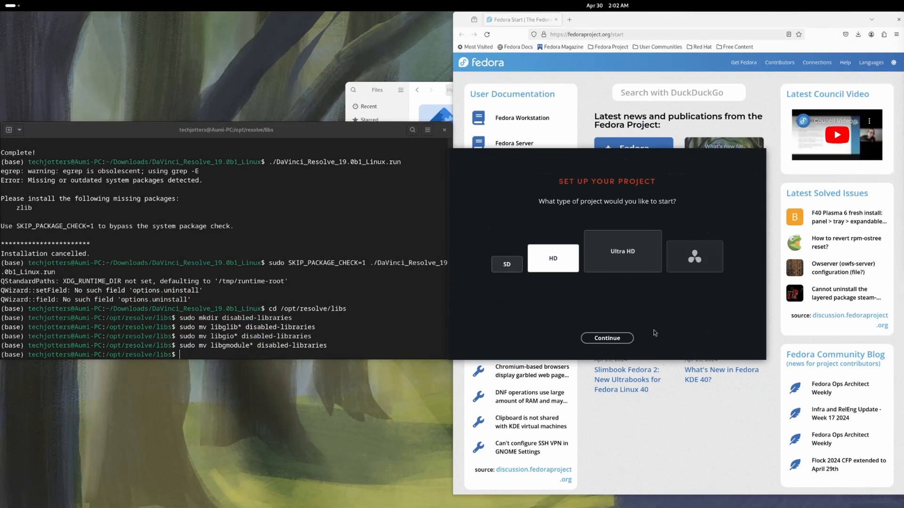
Choose an Ultra HD project, keep the default media location and DaVinci Resolve keyboard layout.
left_click(622, 251)
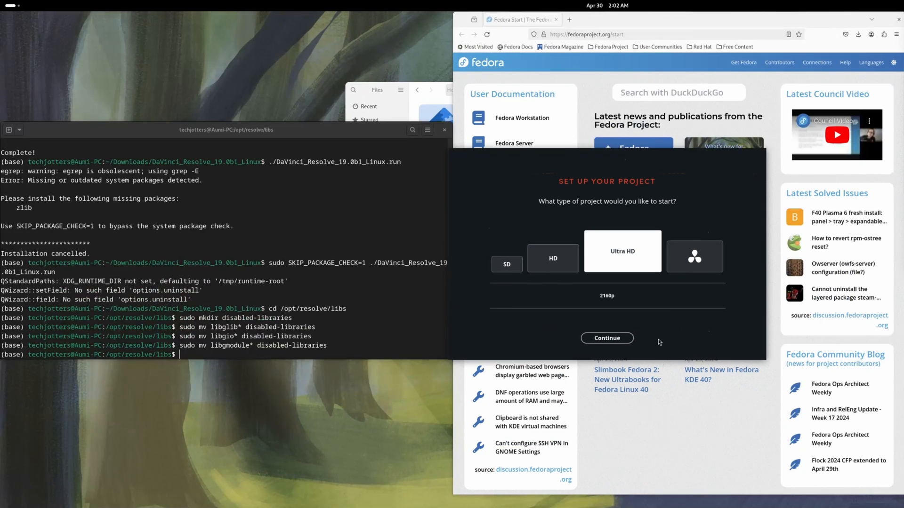
left_click(606, 337)
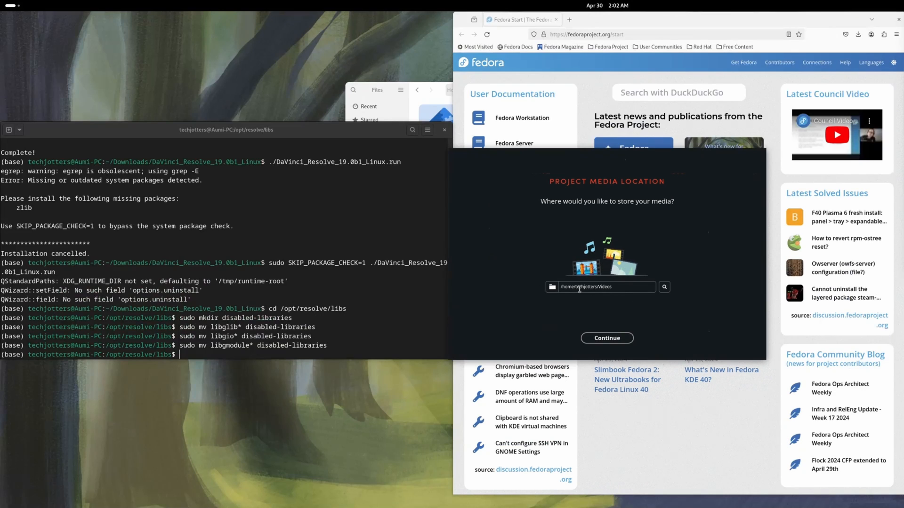
mouse_move(582, 303)
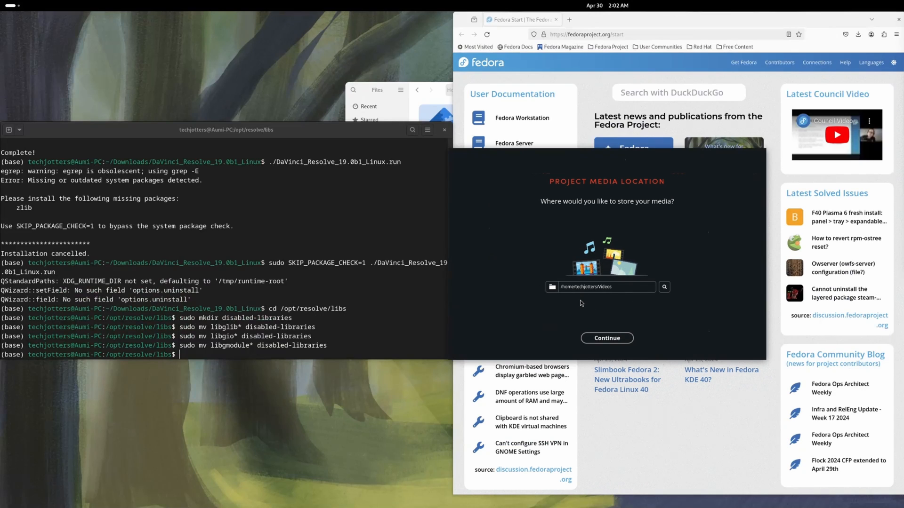
mouse_move(606, 338)
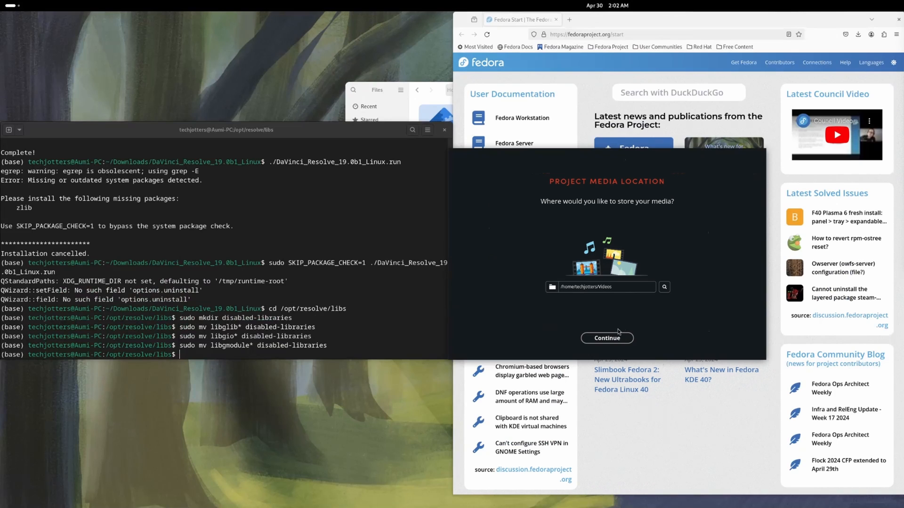
left_click(606, 338)
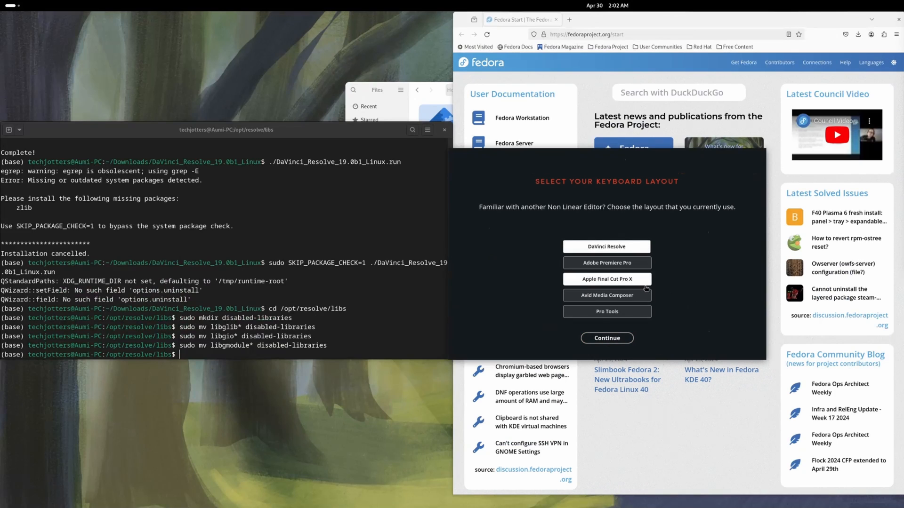
mouse_move(669, 257)
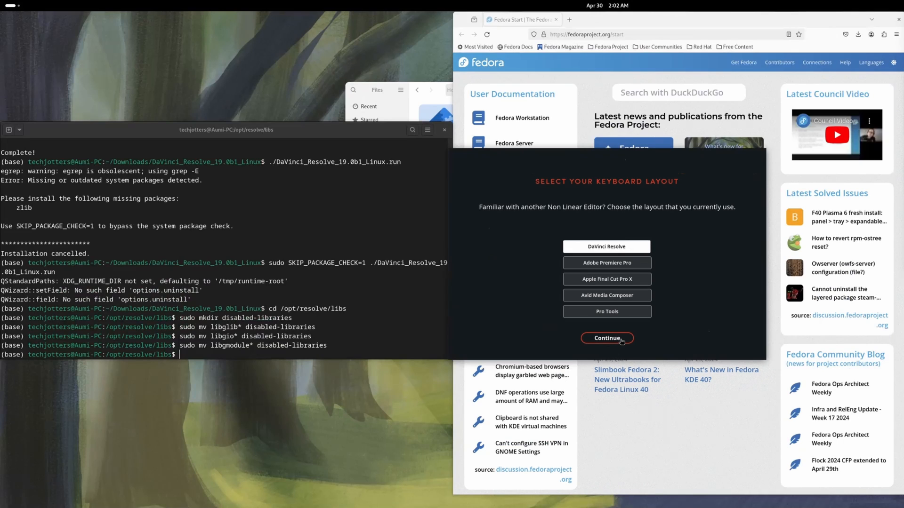
left_click(606, 338)
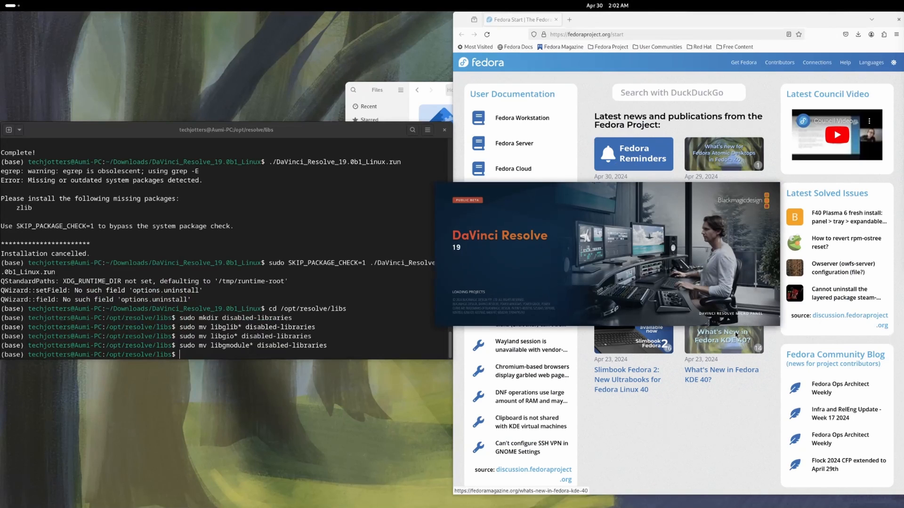
mouse_move(568, 288)
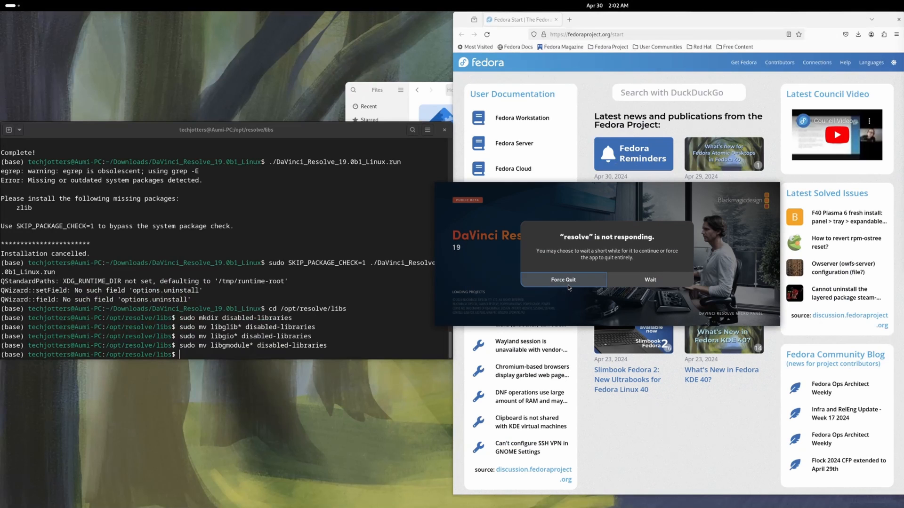
Choose Wait on the not-responding dialog so Resolve keeps loading.
left_click(649, 280)
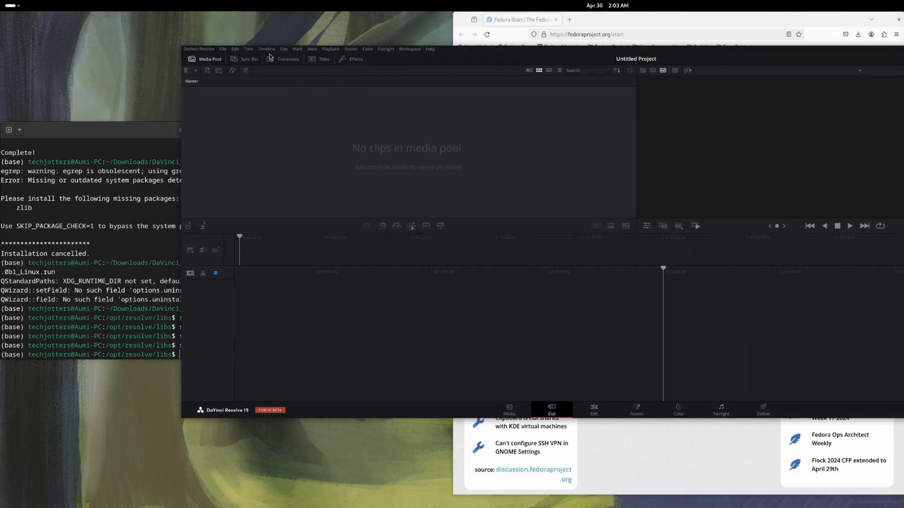
mouse_move(530, 363)
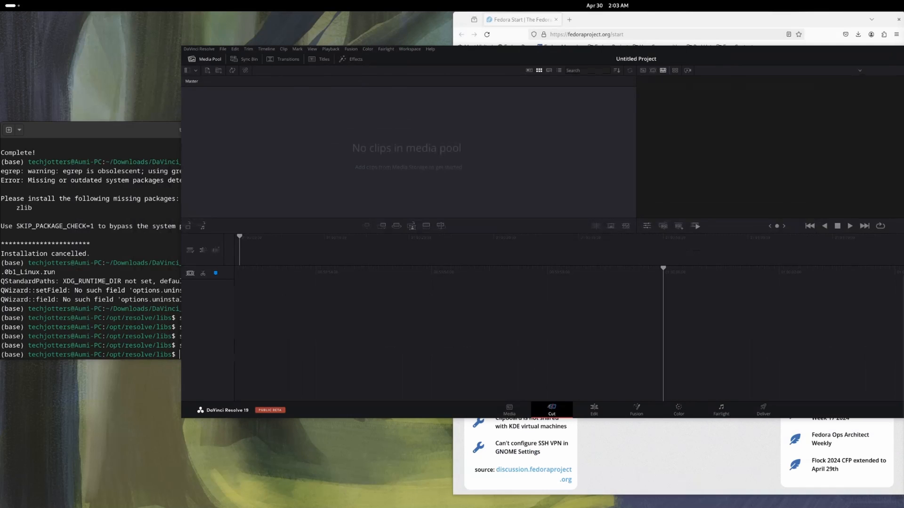
mouse_move(450, 55)
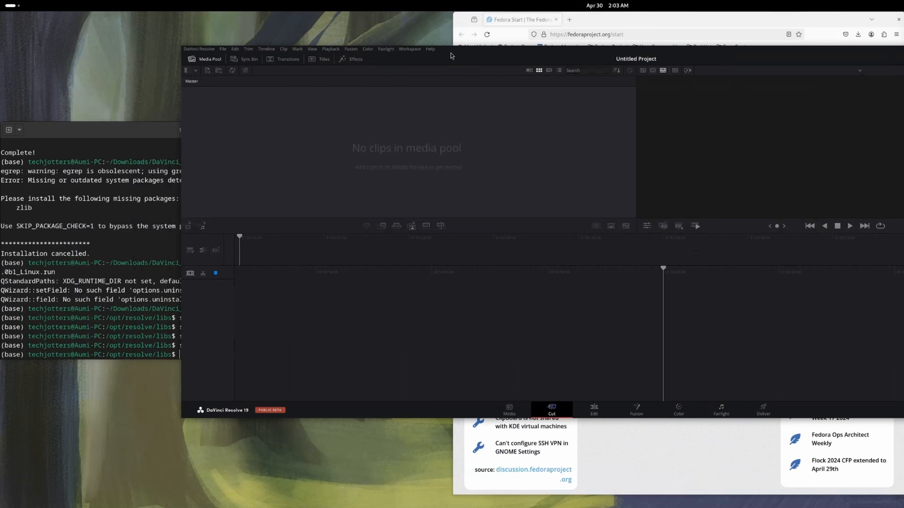
mouse_move(83, 93)
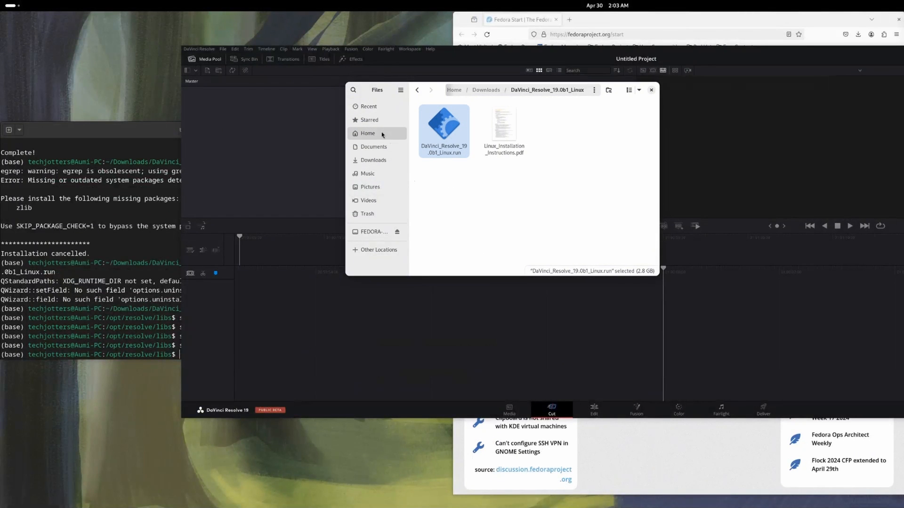
left_click(367, 133)
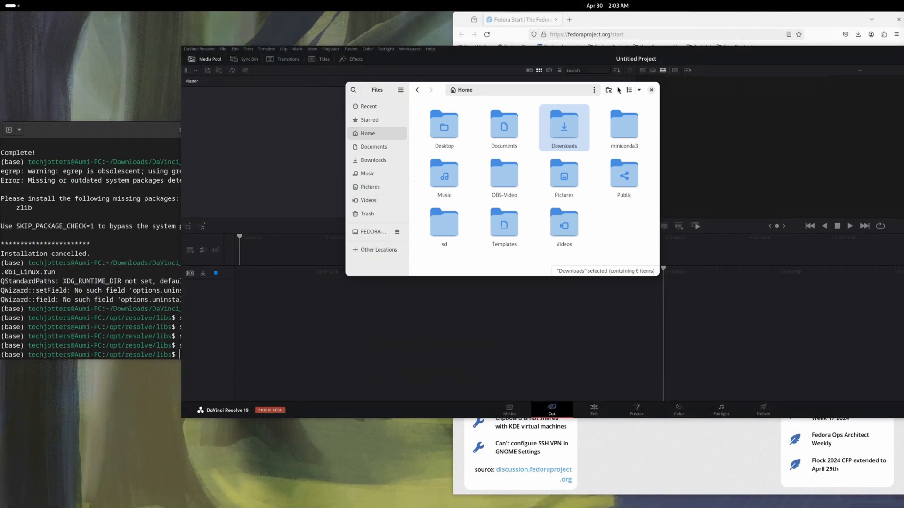
left_click_drag(464, 90, 801, 136)
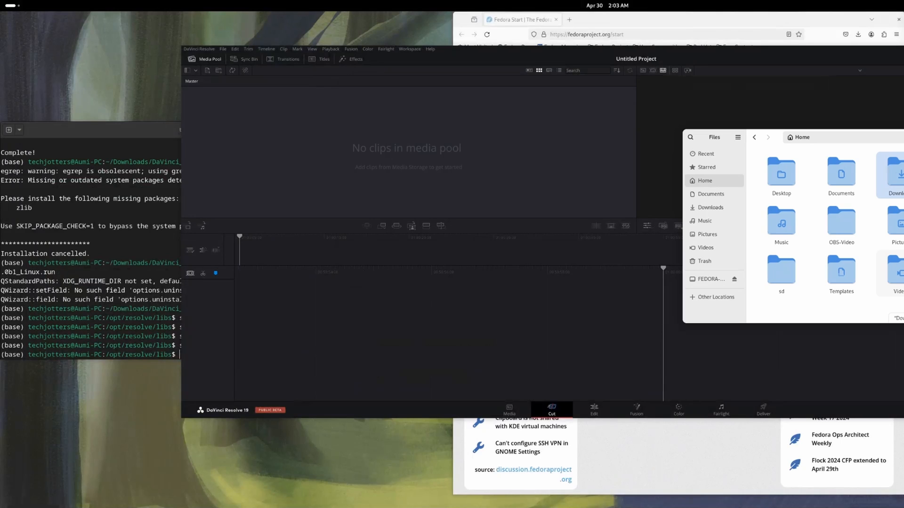
double_click(841, 224)
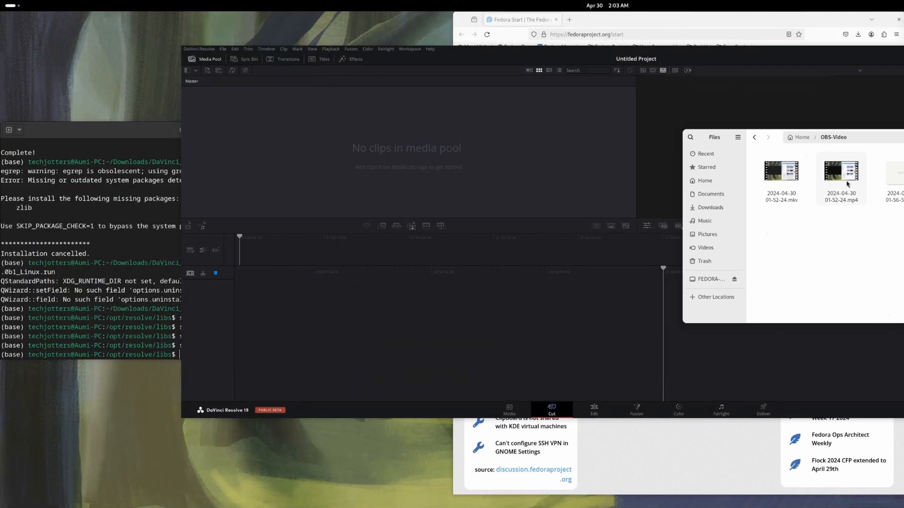
left_click(841, 176)
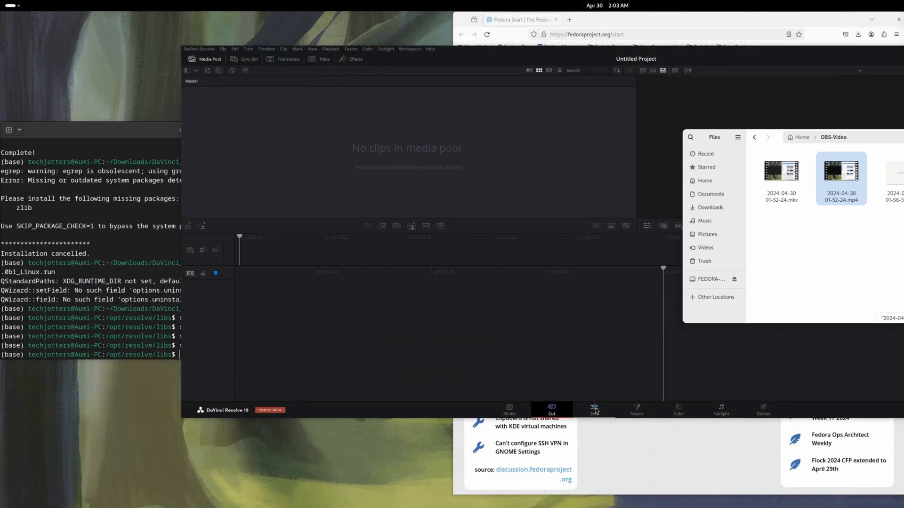
left_click(593, 411)
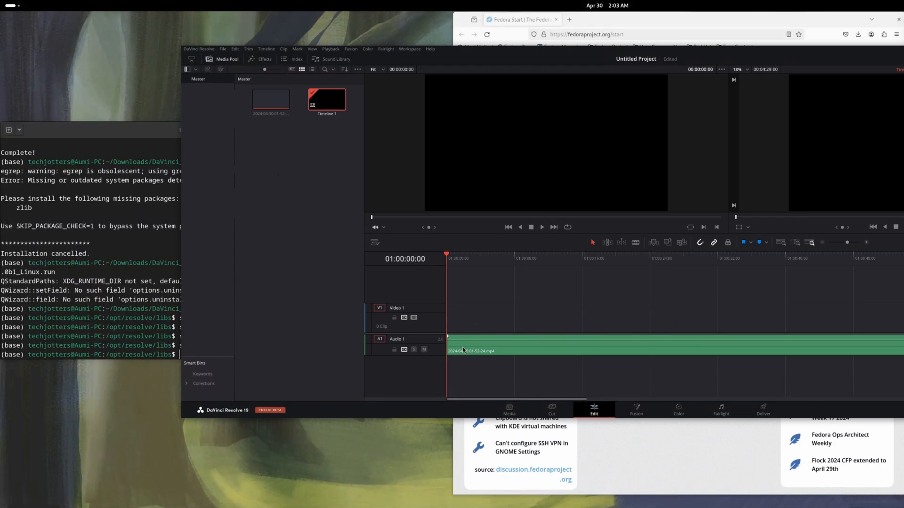
mouse_move(509, 357)
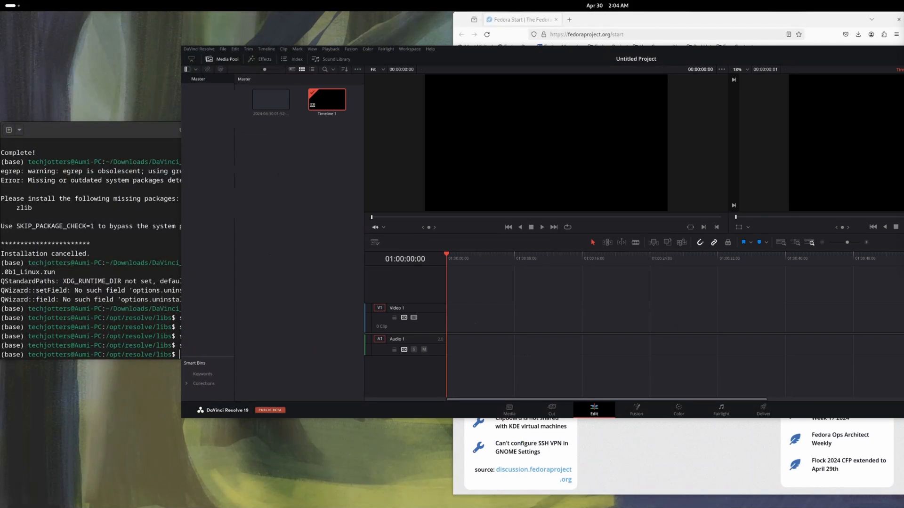
mouse_move(633, 62)
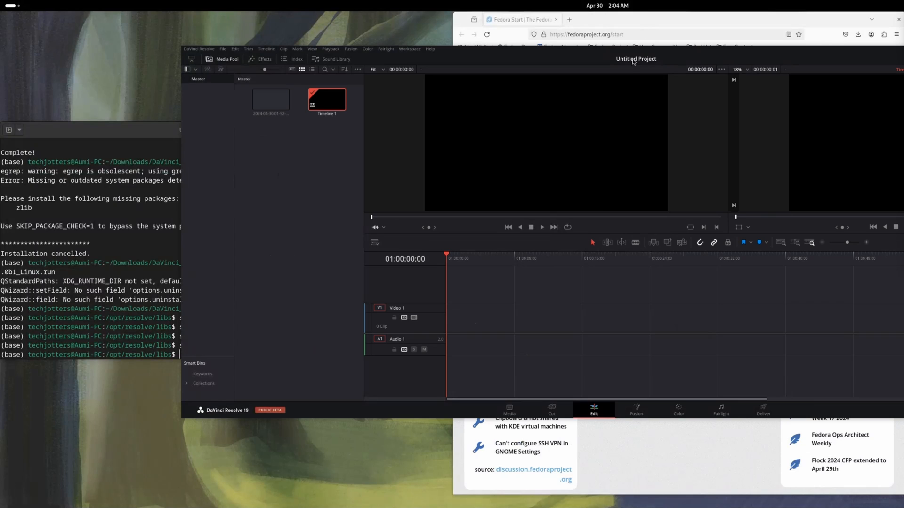
mouse_move(727, 325)
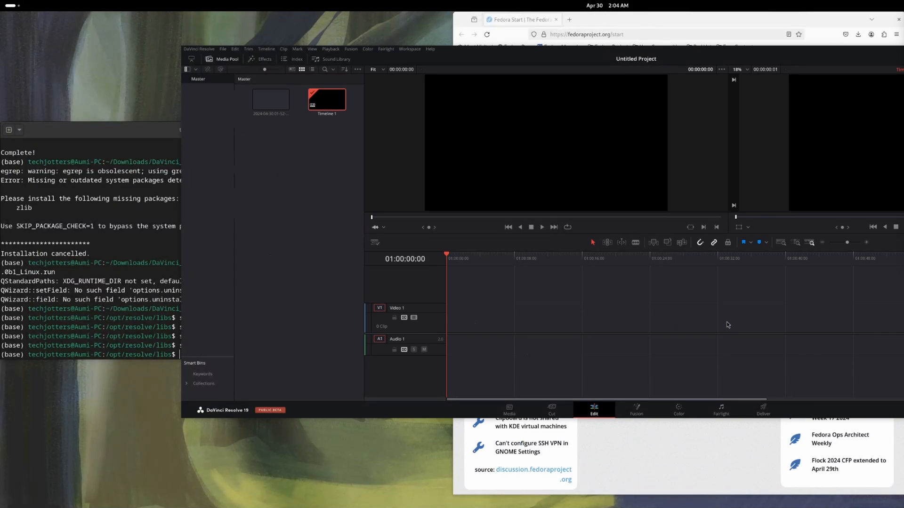
mouse_move(703, 241)
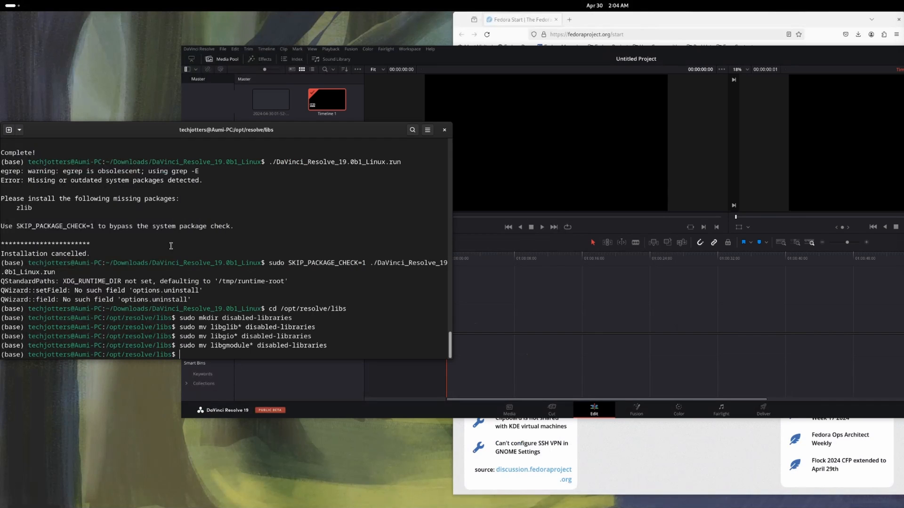
Go to the home folder, enter OBS-Video and list its three recordings.
type("cd ~")
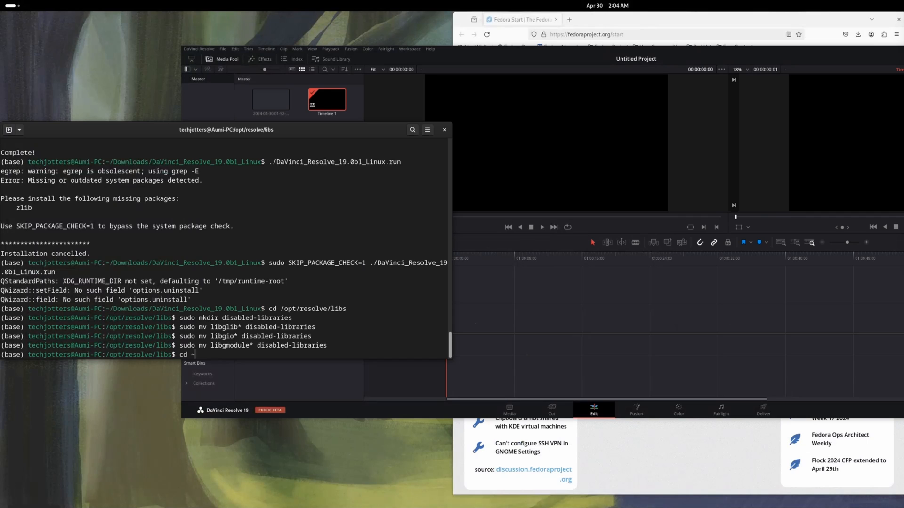
key("Return")
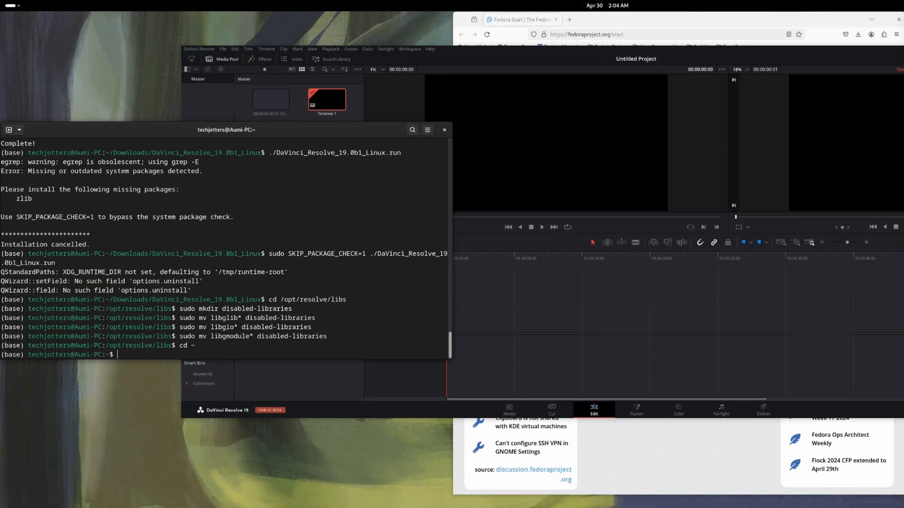
type("ls")
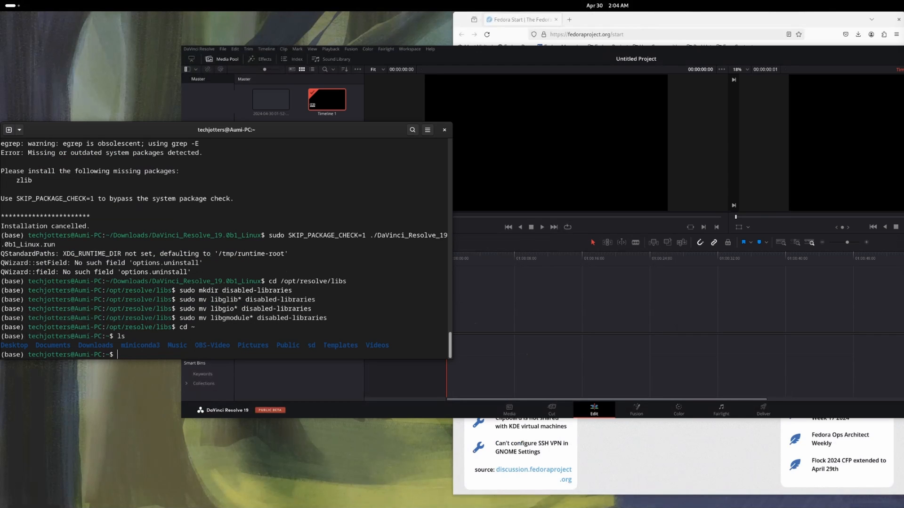
type("cd De")
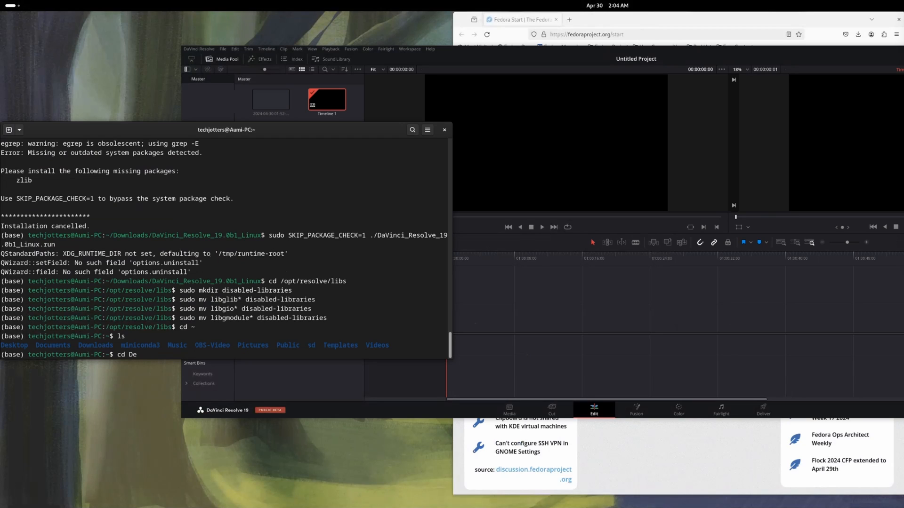
key("BackSpace")
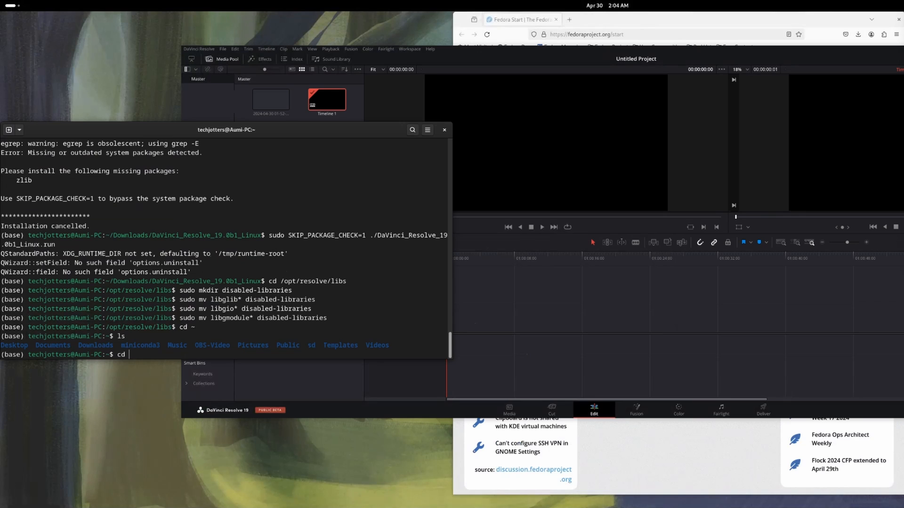
key("Return")
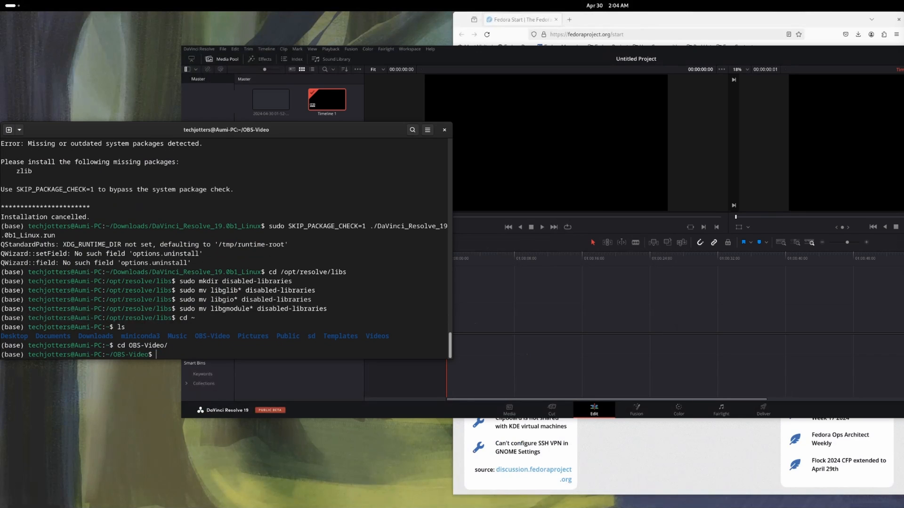
type("ls")
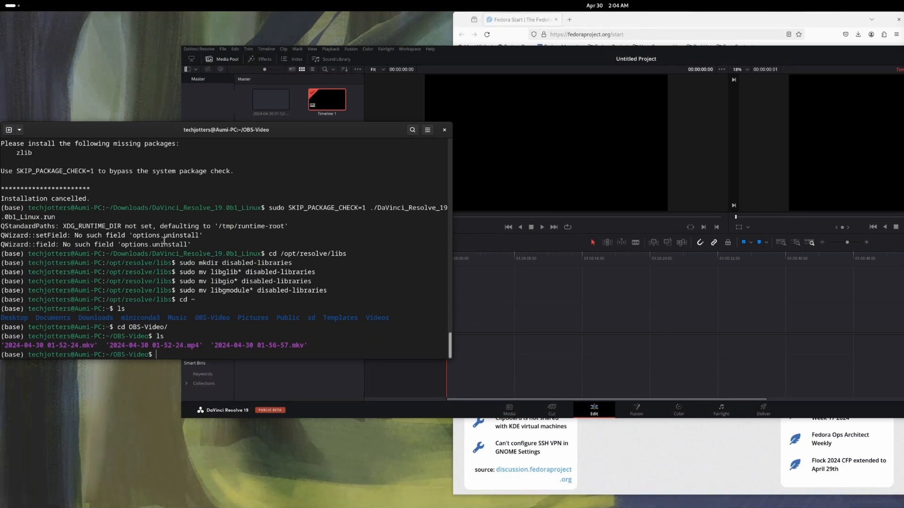
mouse_move(392, 424)
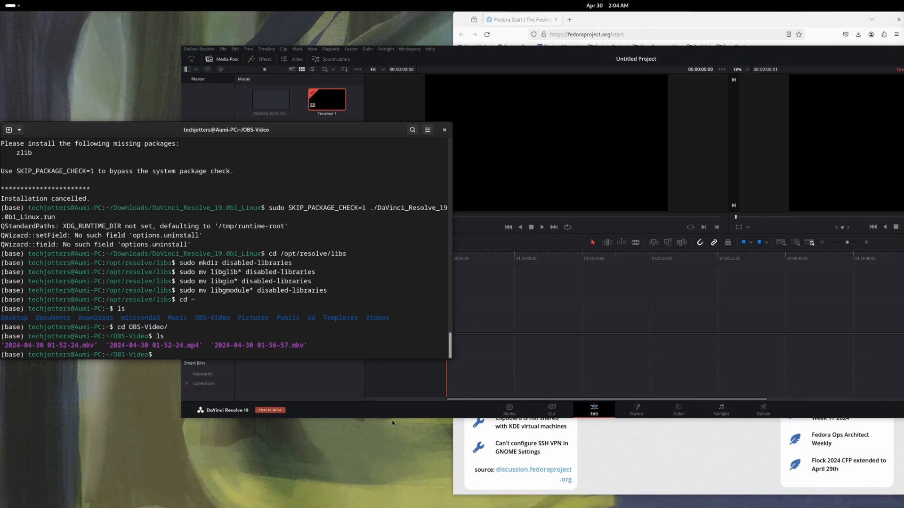
mouse_move(324, 325)
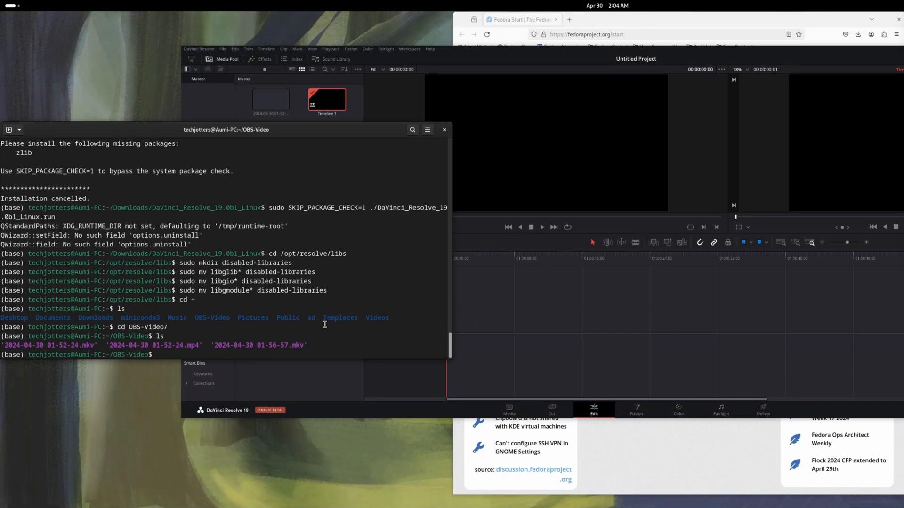
Start a new transcode.sh script in nano.
type("nano")
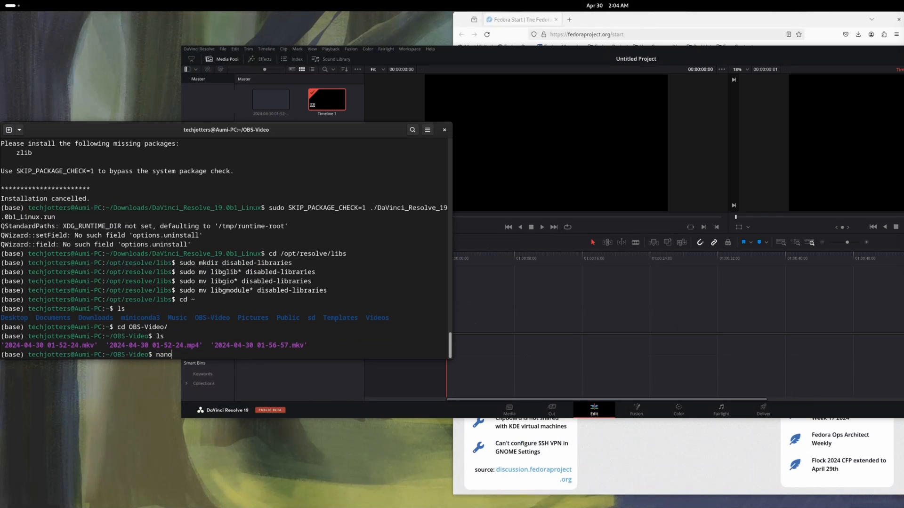
type("transc")
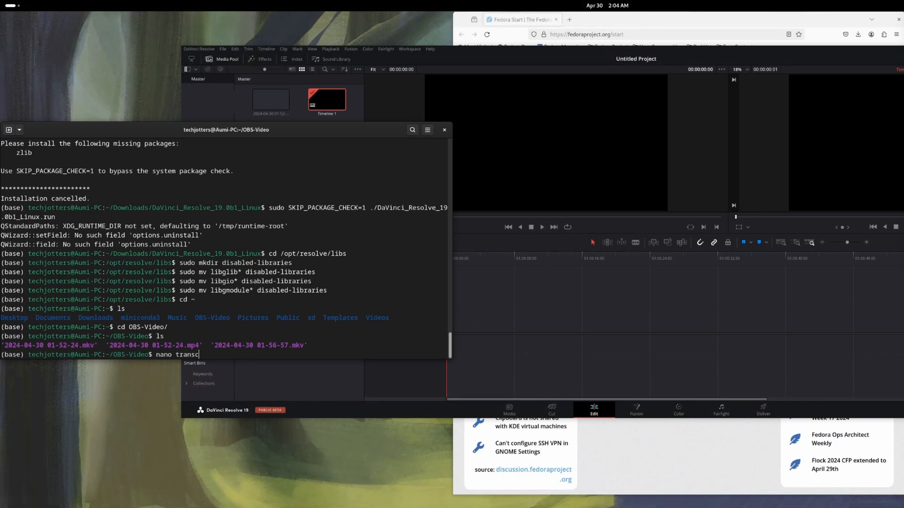
type("ode.sh")
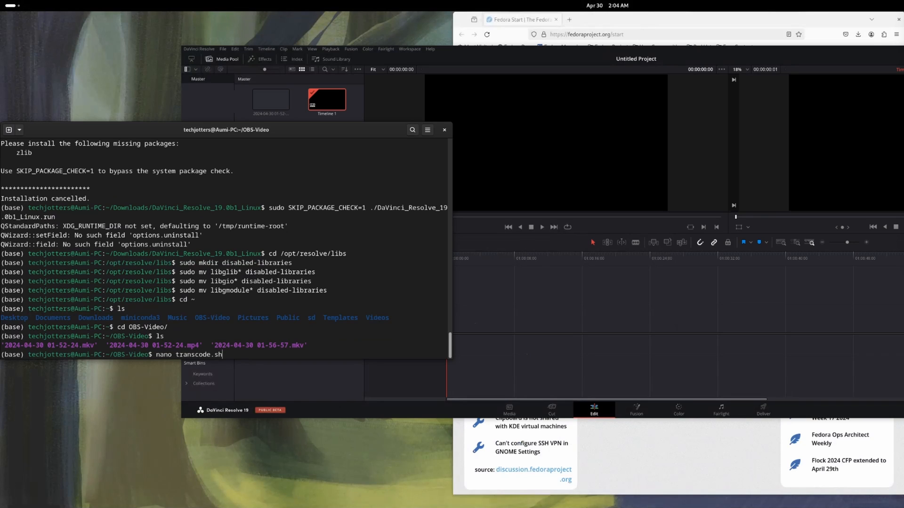
key("Return")
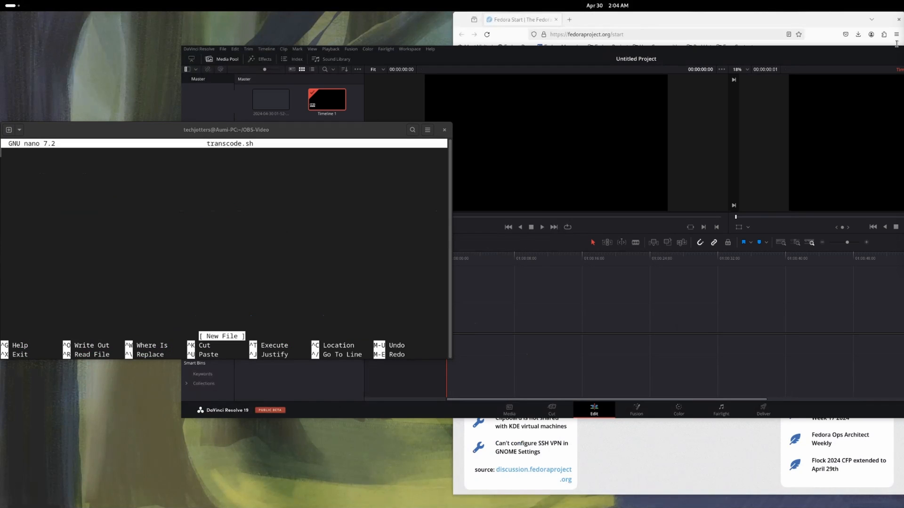
mouse_move(220, 187)
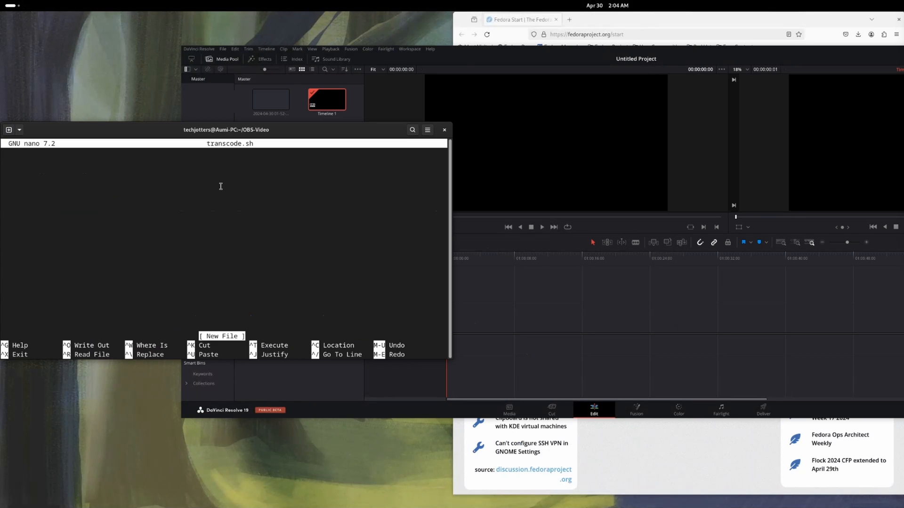
Paste the ffmpeg MP4-to-MOV loop into transcode.sh, write it out and exit nano.
type("anscoded/${i%.*}.mov\"; done")
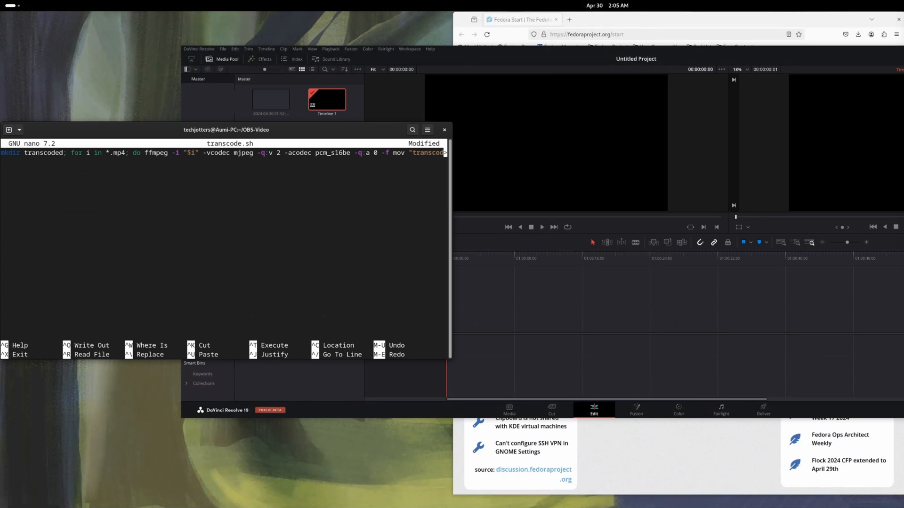
key("ctrl+o")
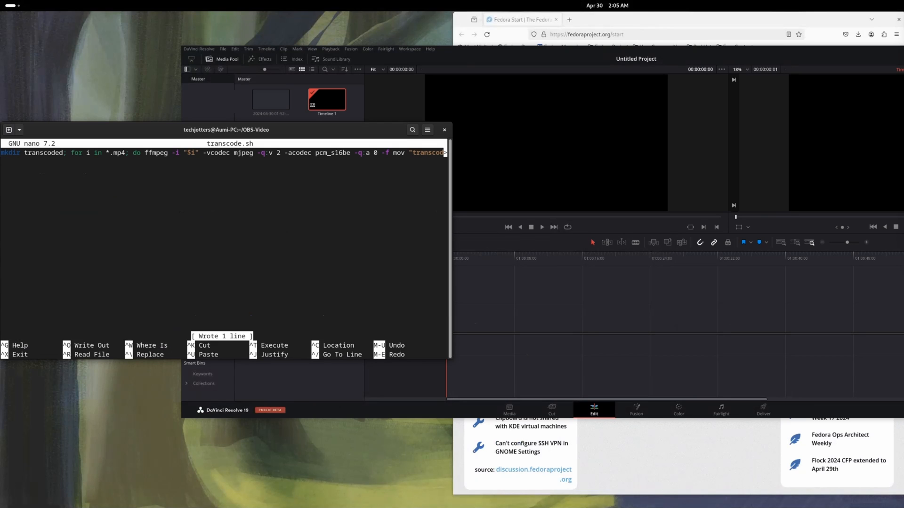
key("ctrl+x")
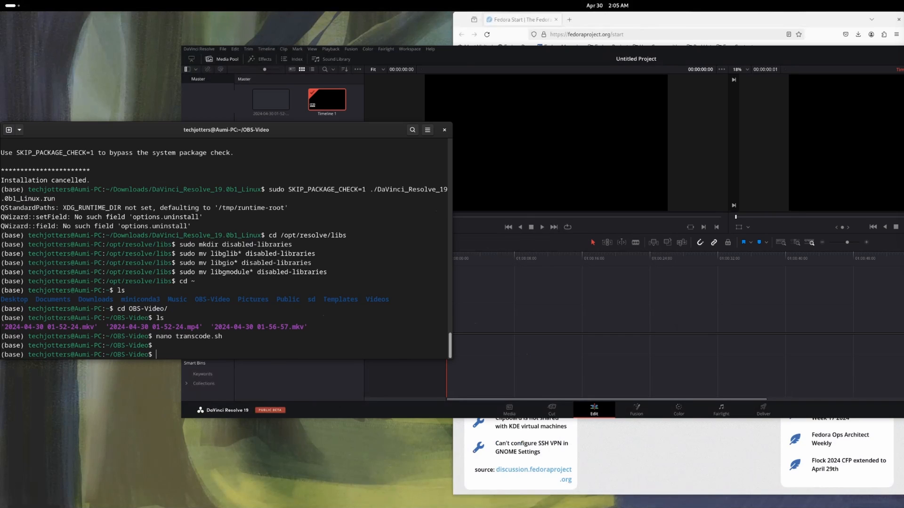
Make transcode.sh executable with chmod +x and run ./transcode.sh.
type("chmod +x transcode.sh")
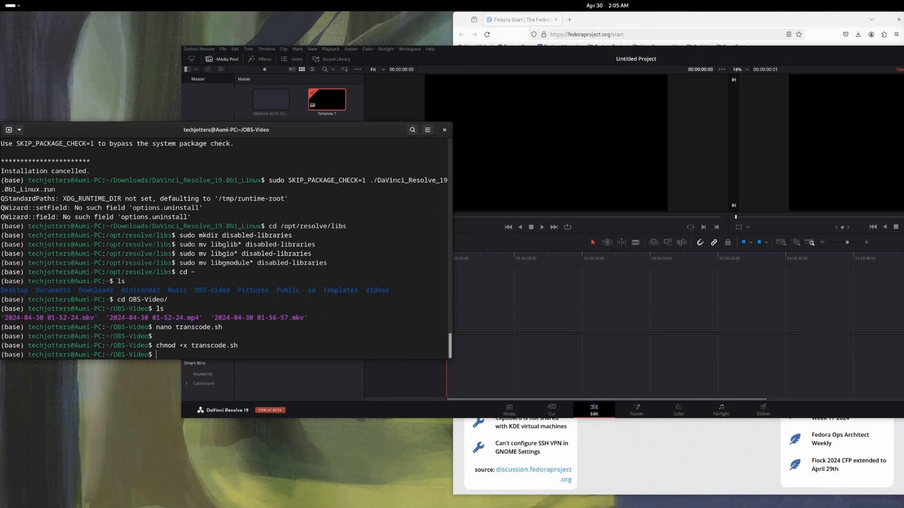
type("t")
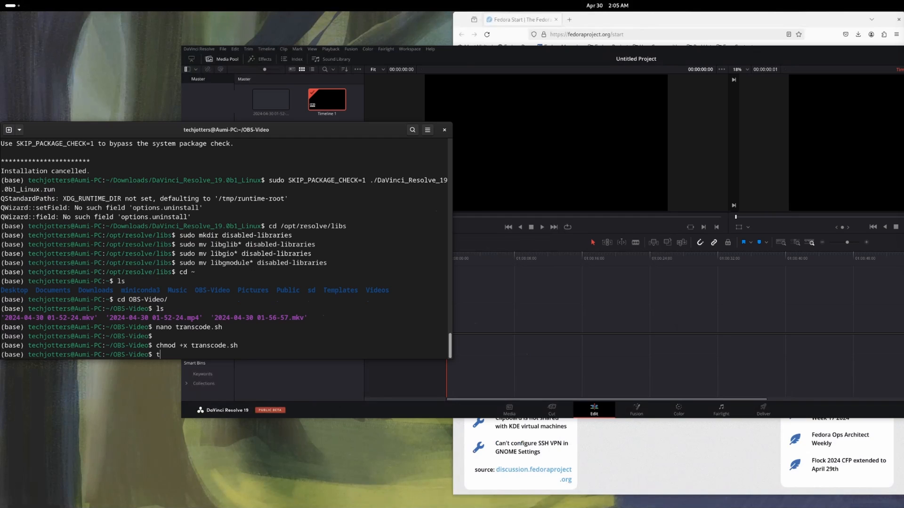
key("Backspace")
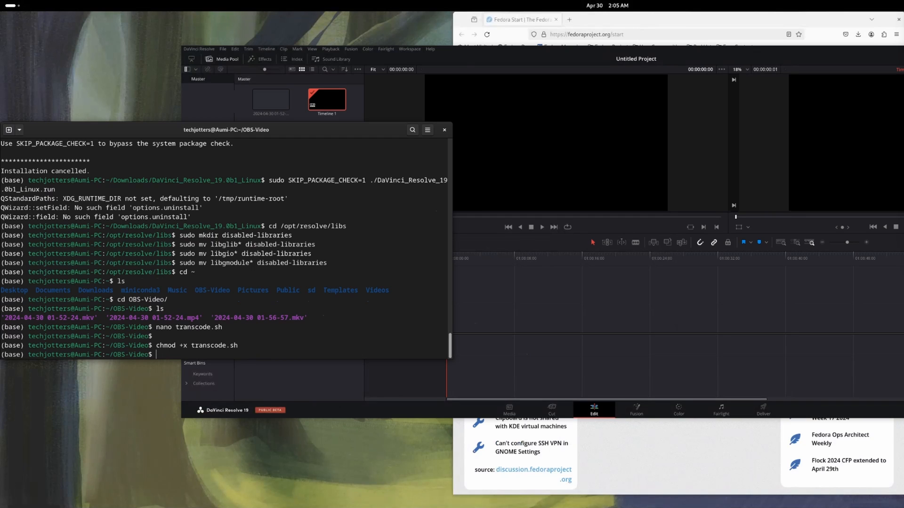
type("./transcode.sh")
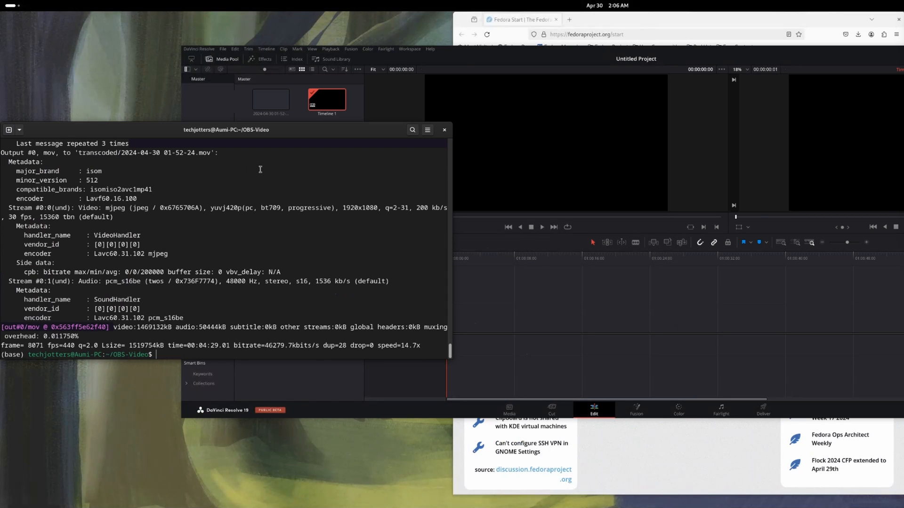
Open the transcoded folder inside OBS-Video in Files.
key("Super")
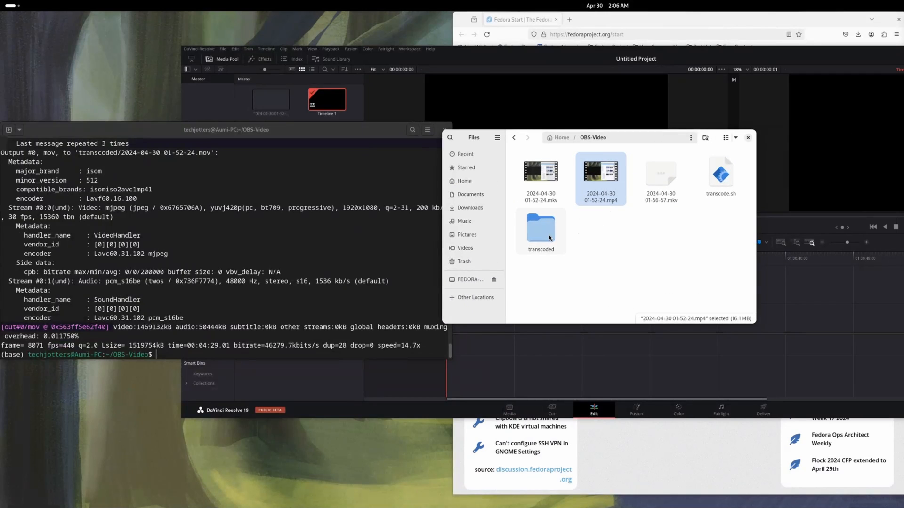
double_click(541, 227)
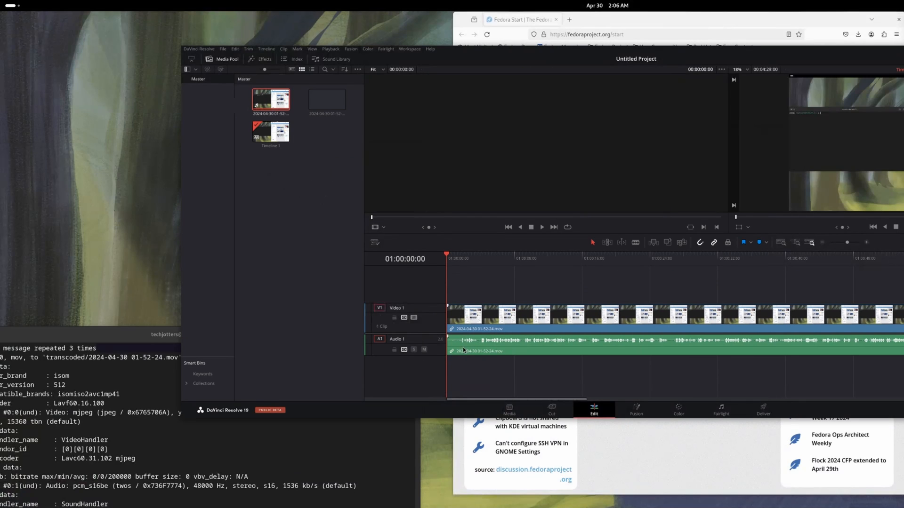
mouse_move(585, 357)
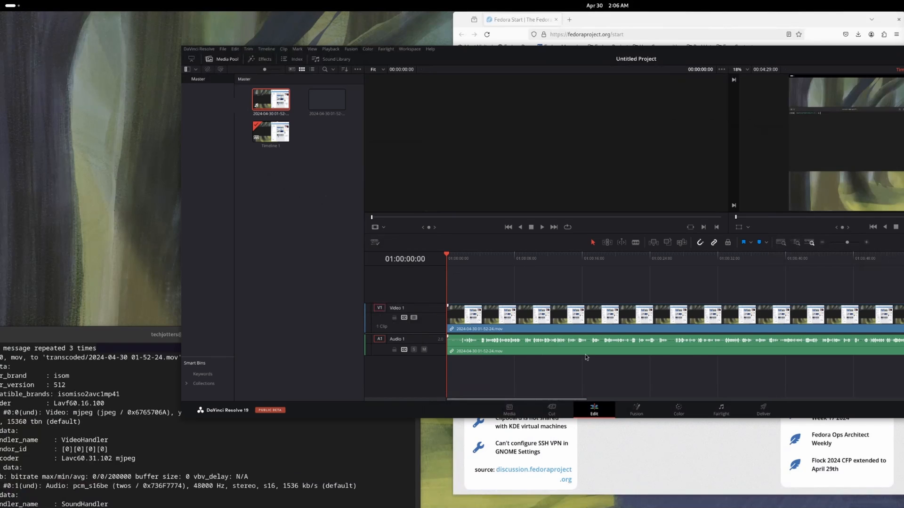
mouse_move(574, 310)
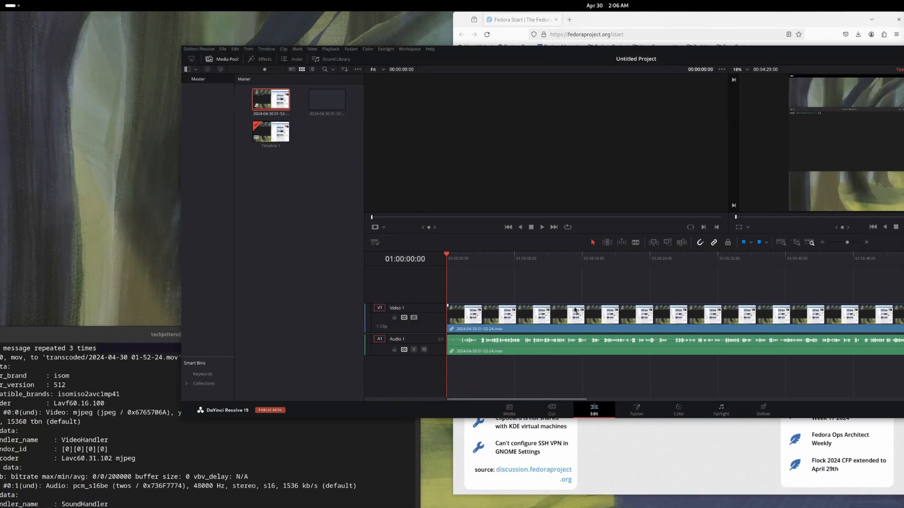